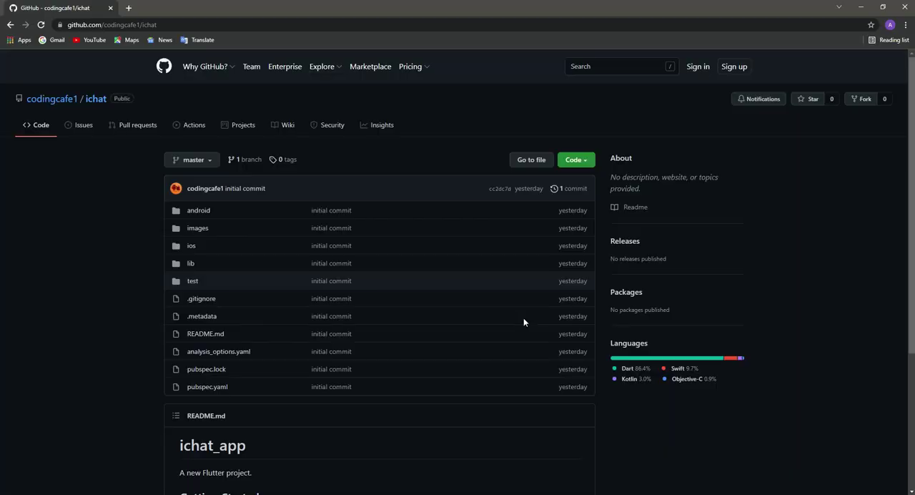
Step: Download the ichat repository as ichat-master.zip and show the finished download's options
{"action": "left_click", "coordinate": [112, 25]}
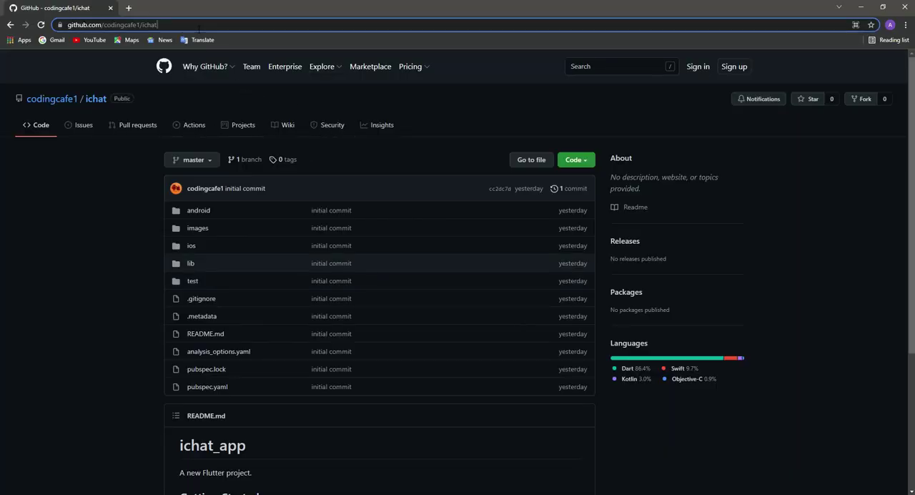
{"action": "left_click", "coordinate": [112, 24]}
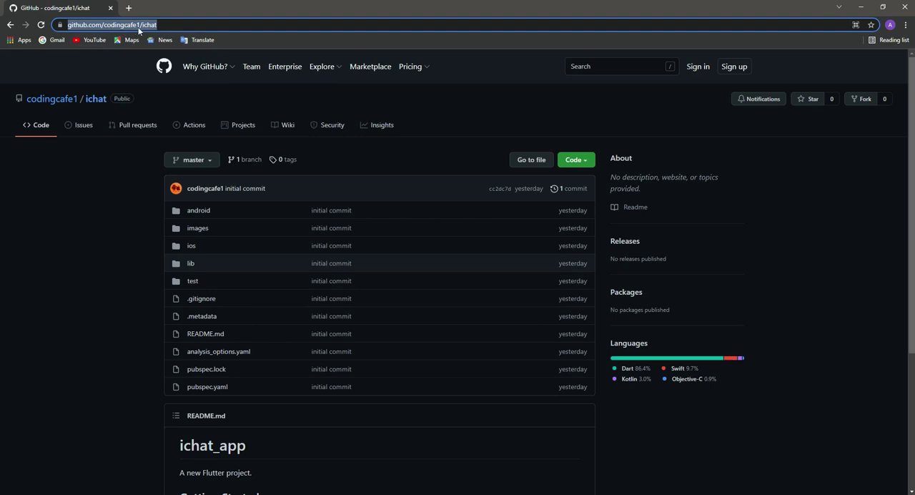
{"action": "mouse_move", "coordinate": [86, 90]}
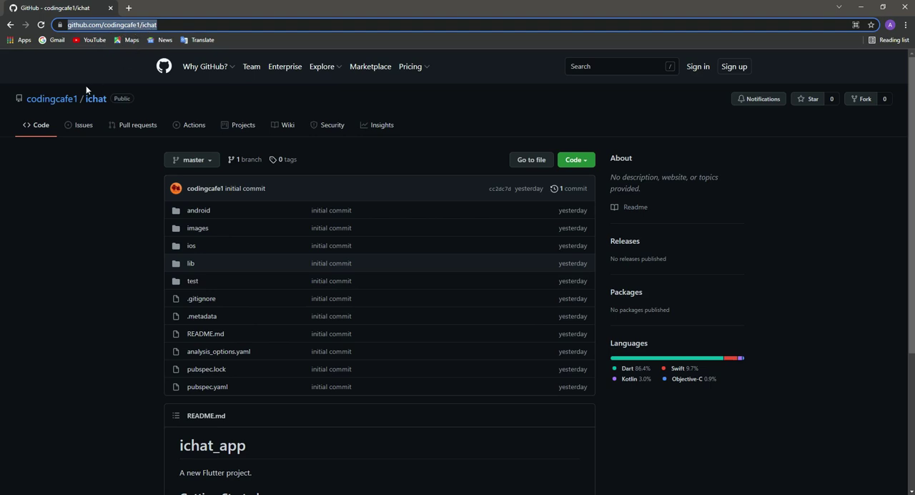
{"action": "mouse_move", "coordinate": [83, 124]}
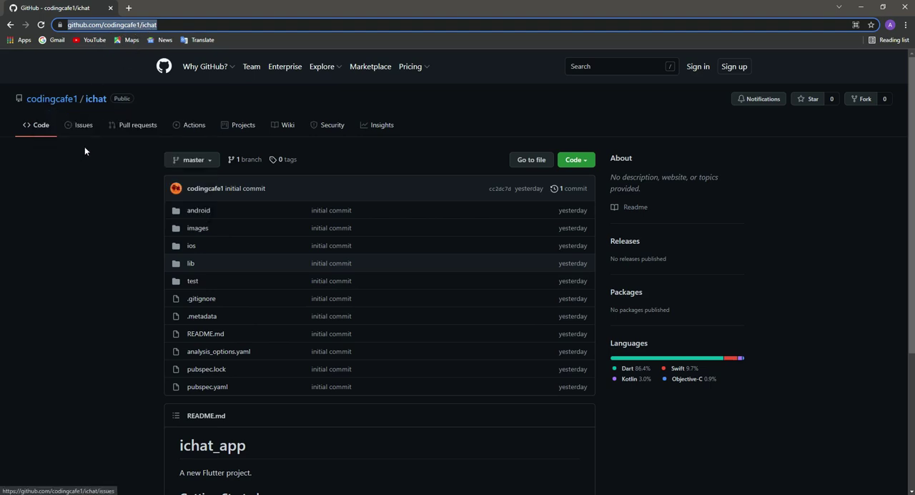
{"action": "mouse_move", "coordinate": [531, 160]}
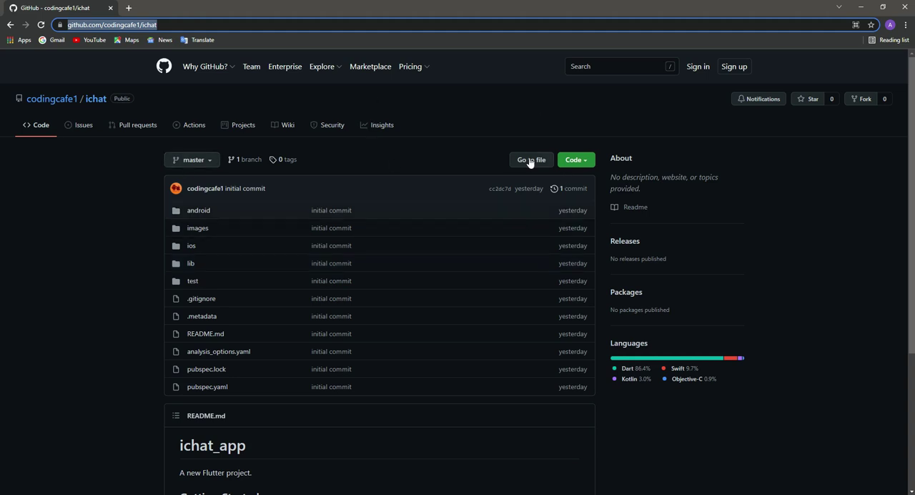
{"action": "left_click", "coordinate": [575, 160]}
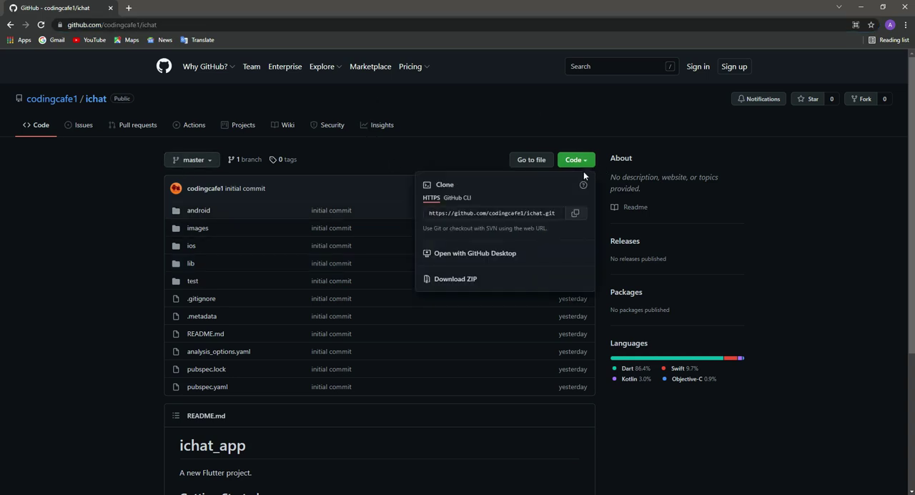
{"action": "left_click", "coordinate": [455, 279]}
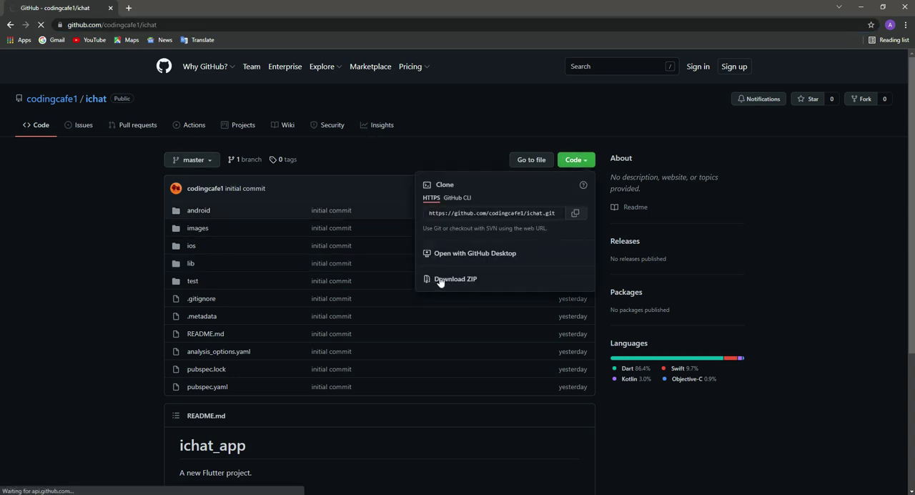
{"action": "left_click", "coordinate": [454, 279]}
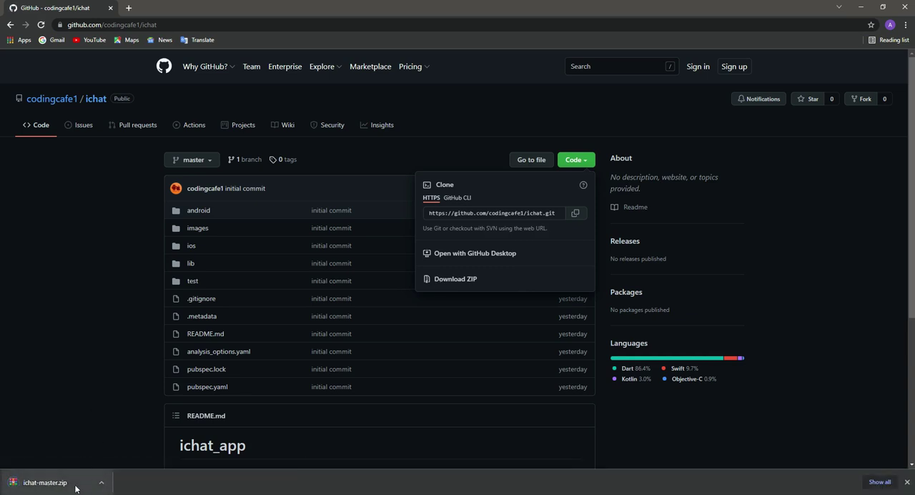
{"action": "left_click", "coordinate": [100, 481]}
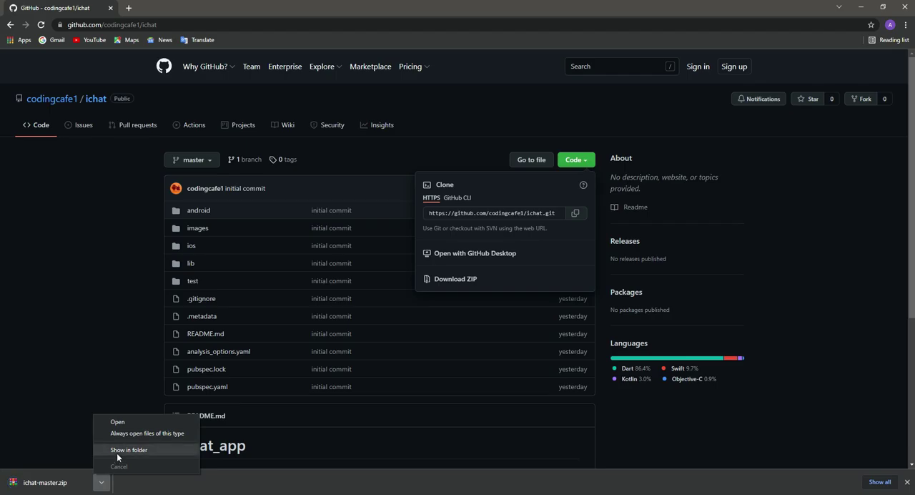
Step: Show ichat-master.zip in Downloads and bring up its context options
{"action": "left_click", "coordinate": [128, 449]}
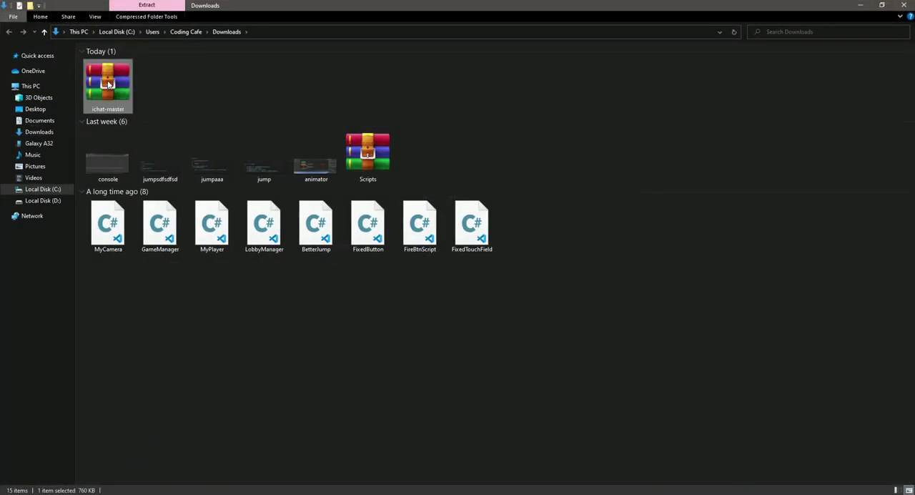
{"action": "mouse_move", "coordinate": [107, 81]}
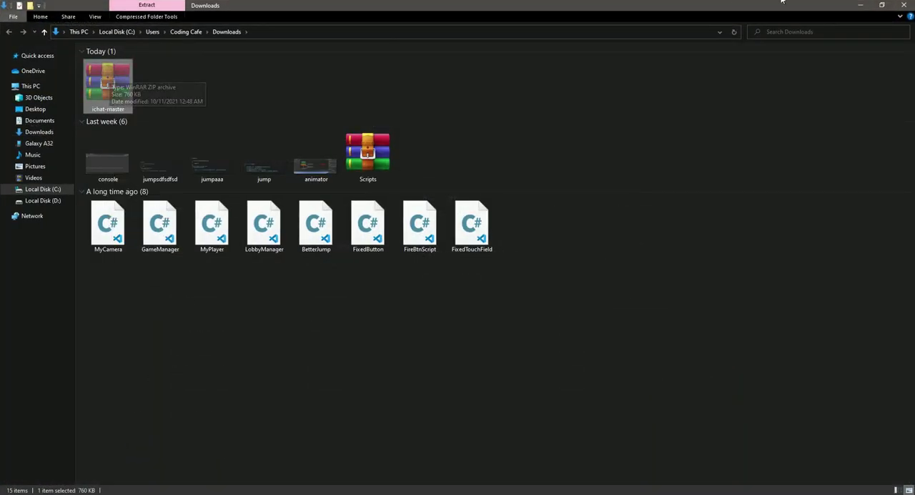
{"action": "right_click", "coordinate": [307, 93]}
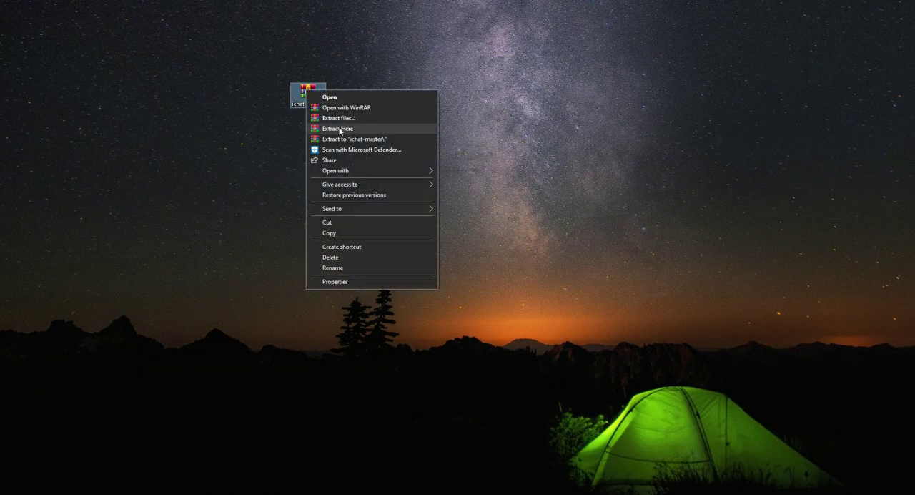
Step: Extract the archive onto the desktop and bring up options for the extracted folder
{"action": "left_click", "coordinate": [337, 128]}
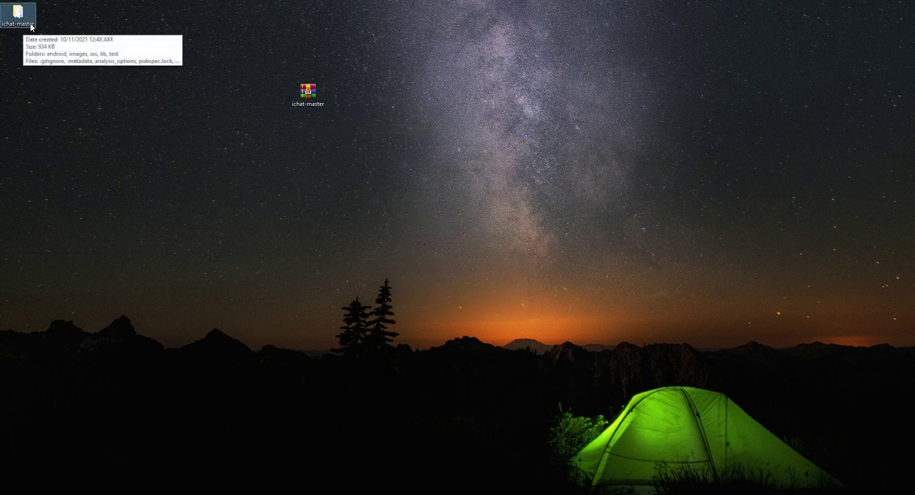
{"action": "mouse_move", "coordinate": [8, 30]}
{"action": "type", "text": "_app2022"}
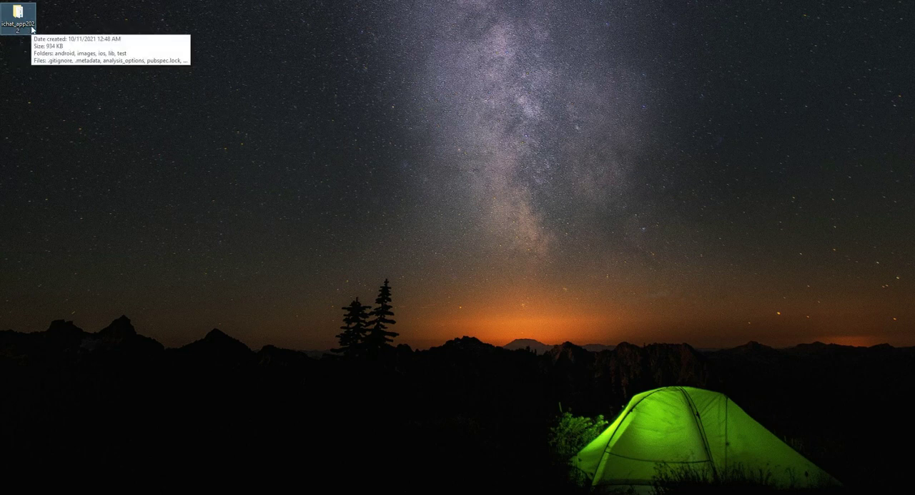
{"action": "right_click", "coordinate": [20, 15]}
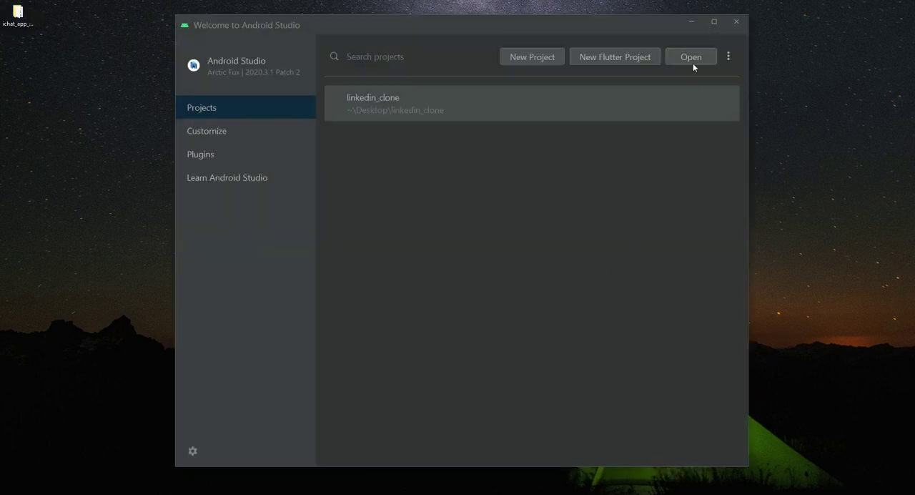
Step: Open the ichat_app_2022 project folder from the Desktop in Android Studio
{"action": "left_click", "coordinate": [690, 57]}
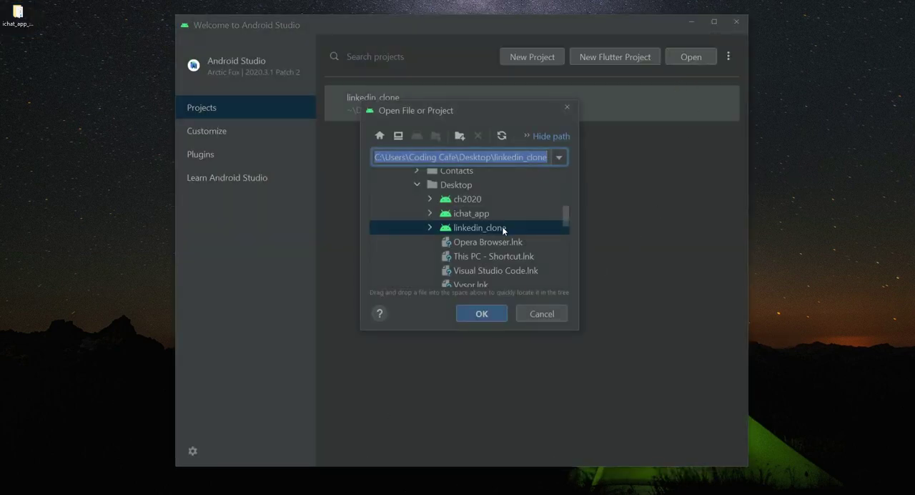
{"action": "left_click", "coordinate": [455, 185]}
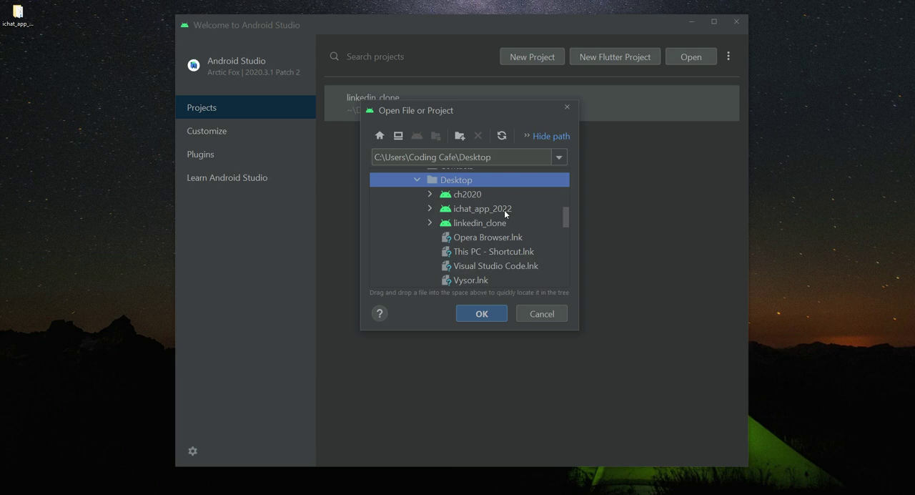
{"action": "left_click", "coordinate": [483, 208]}
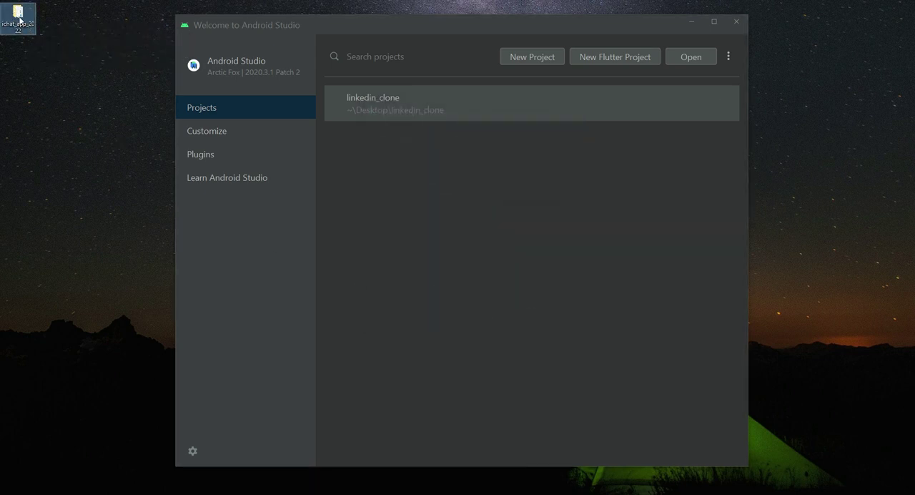
{"action": "left_click_drag", "start_coordinate": [17, 19], "coordinate": [489, 222]}
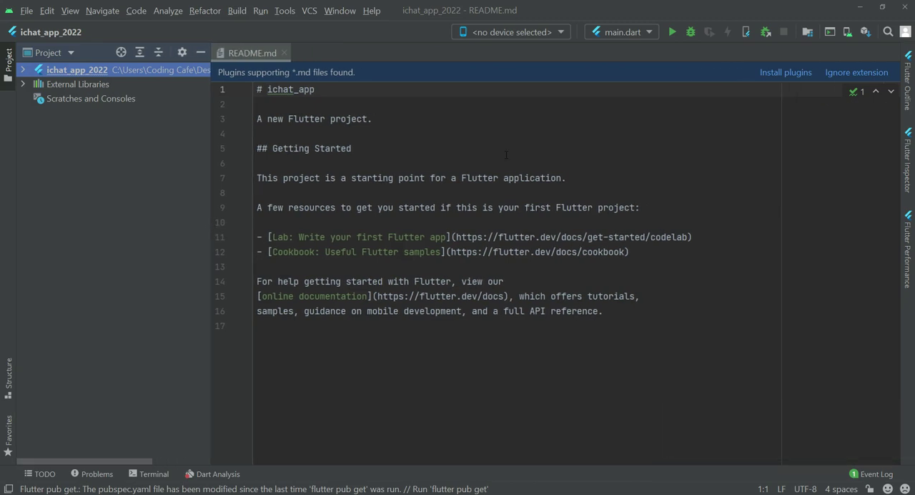
Step: Close the README, list files as Project, expand ichat_app_2022 and open main.dart
{"action": "left_click", "coordinate": [283, 53]}
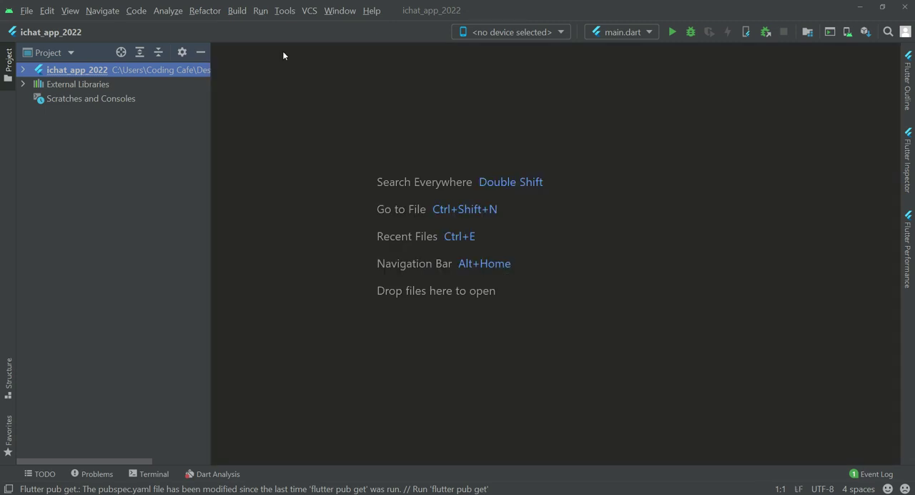
{"action": "left_click", "coordinate": [49, 51]}
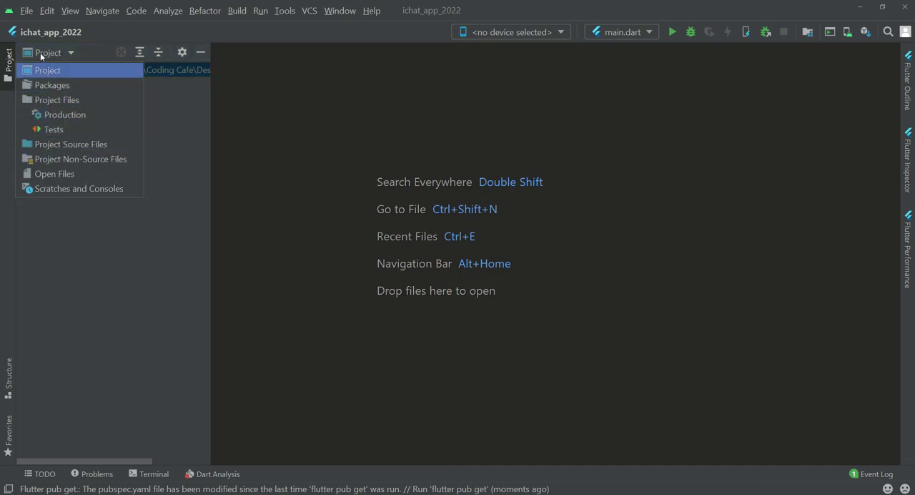
{"action": "left_click", "coordinate": [47, 71]}
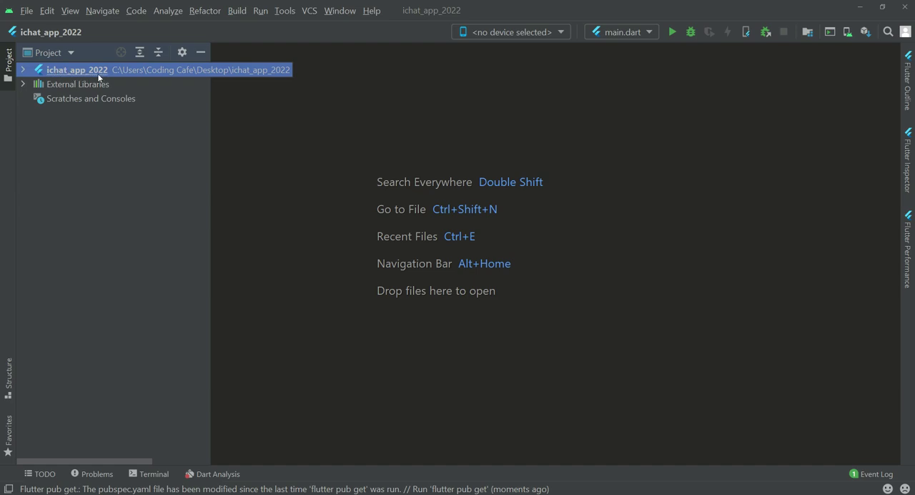
{"action": "left_click", "coordinate": [23, 68]}
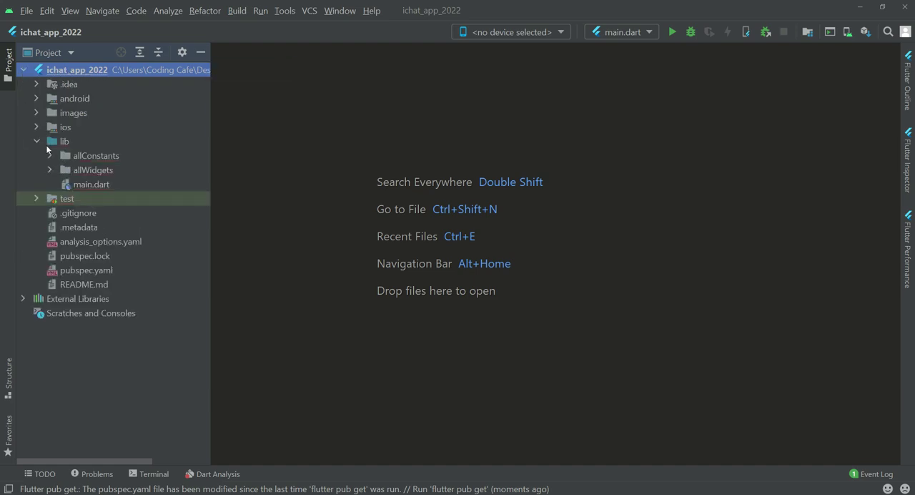
{"action": "double_click", "coordinate": [92, 183]}
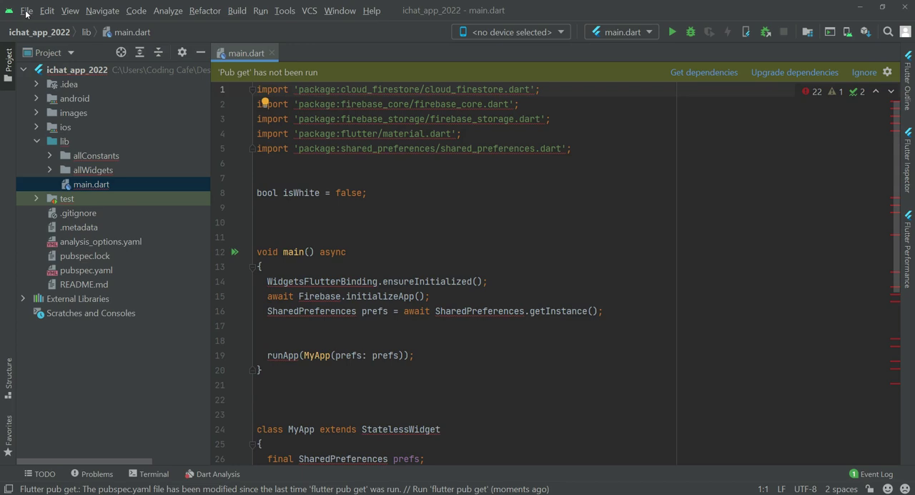
Step: Go to Settings > Languages & Frameworks > Dart for ichat_app_2022
{"action": "left_click", "coordinate": [26, 10]}
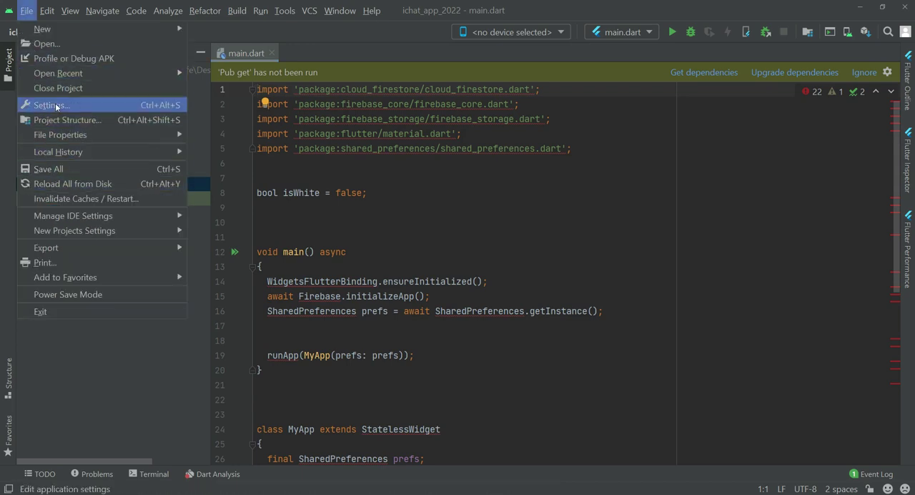
{"action": "left_click", "coordinate": [52, 106]}
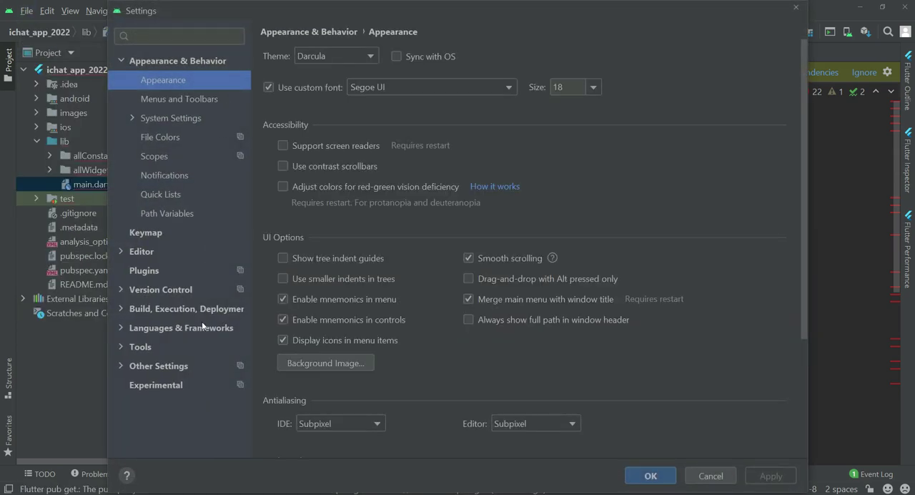
{"action": "left_click", "coordinate": [180, 328]}
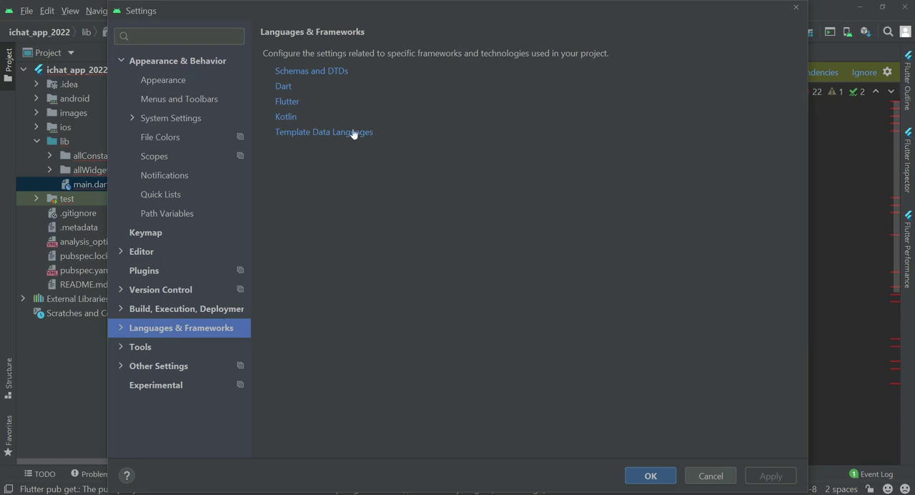
{"action": "left_click", "coordinate": [283, 85]}
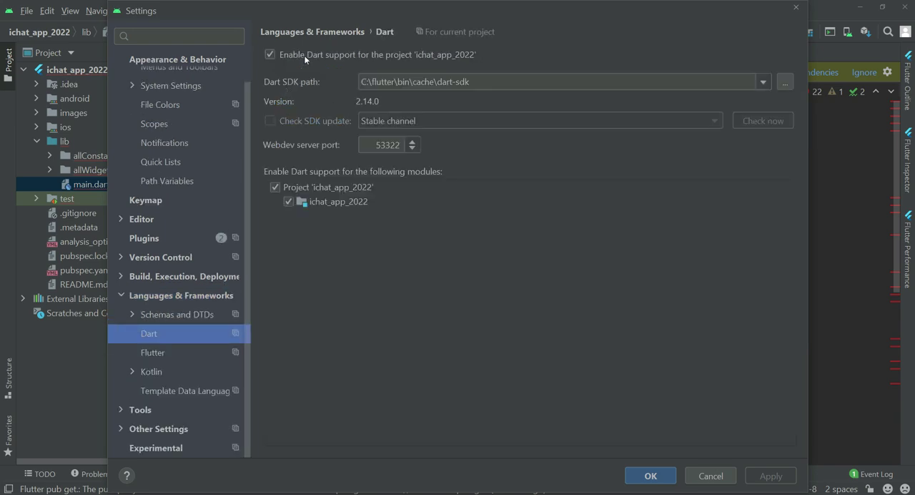
Step: Re-enable Dart support and start browsing for the Dart SDK folder
{"action": "left_click", "coordinate": [269, 54]}
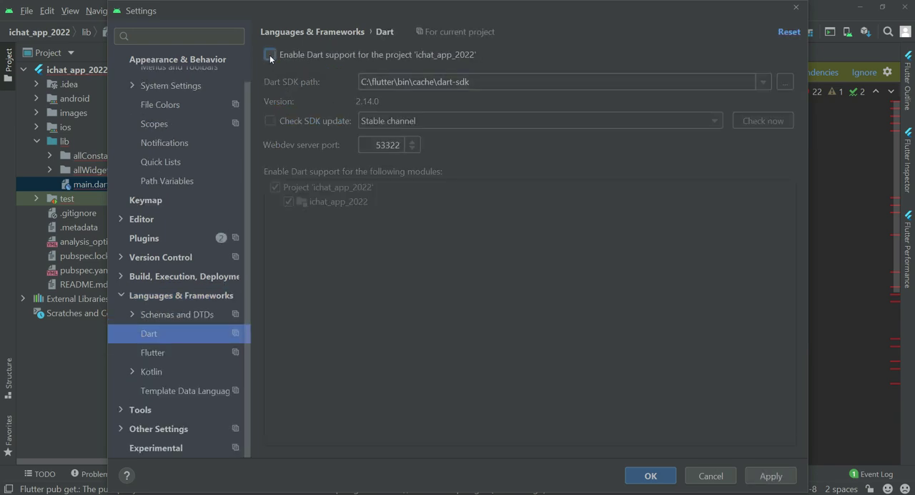
{"action": "left_click", "coordinate": [268, 54]}
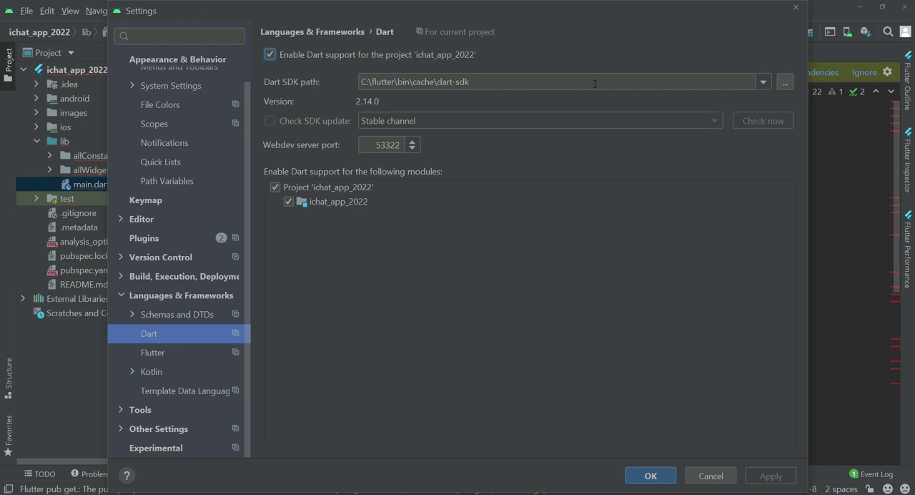
{"action": "left_click", "coordinate": [783, 81]}
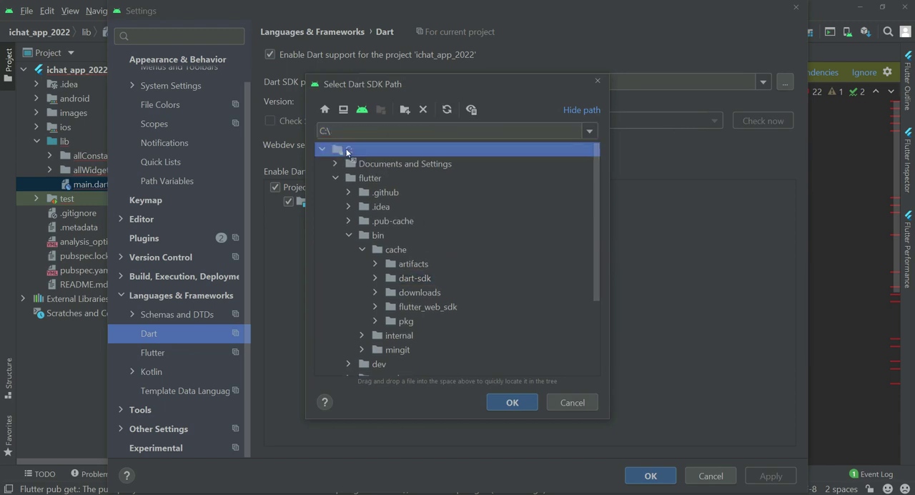
Step: Set the Dart SDK path to C:\flutter\bin\cache\dart-sdk and confirm
{"action": "left_click", "coordinate": [369, 178]}
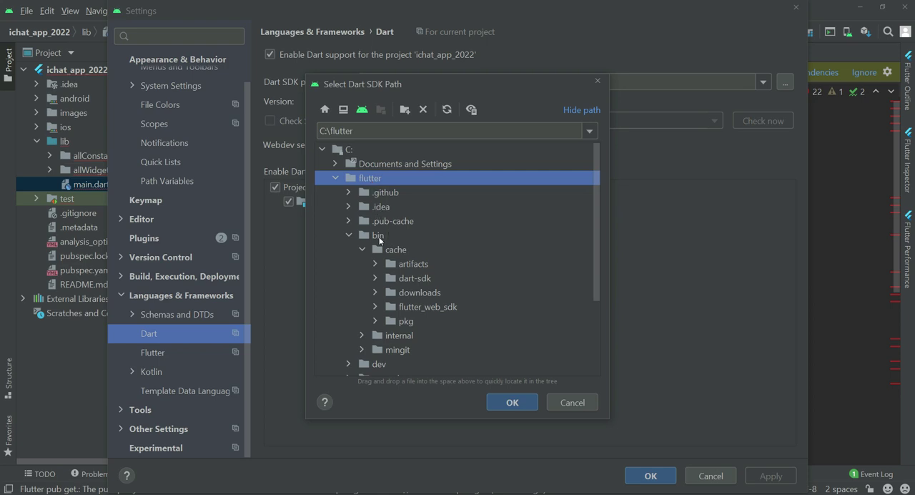
{"action": "left_click", "coordinate": [377, 234]}
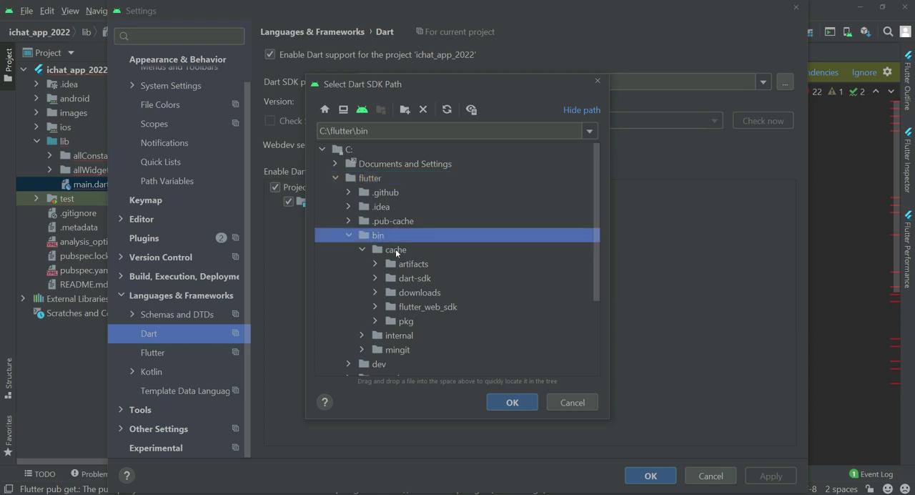
{"action": "left_click", "coordinate": [394, 248]}
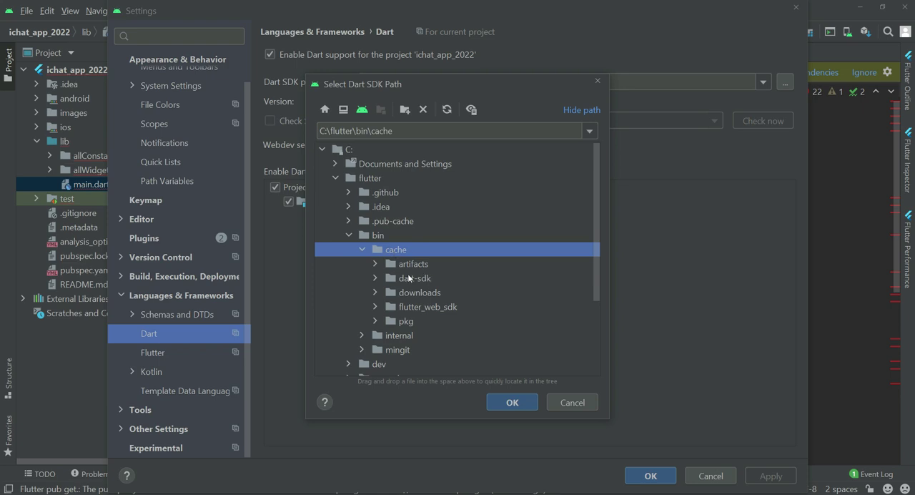
{"action": "left_click", "coordinate": [414, 277]}
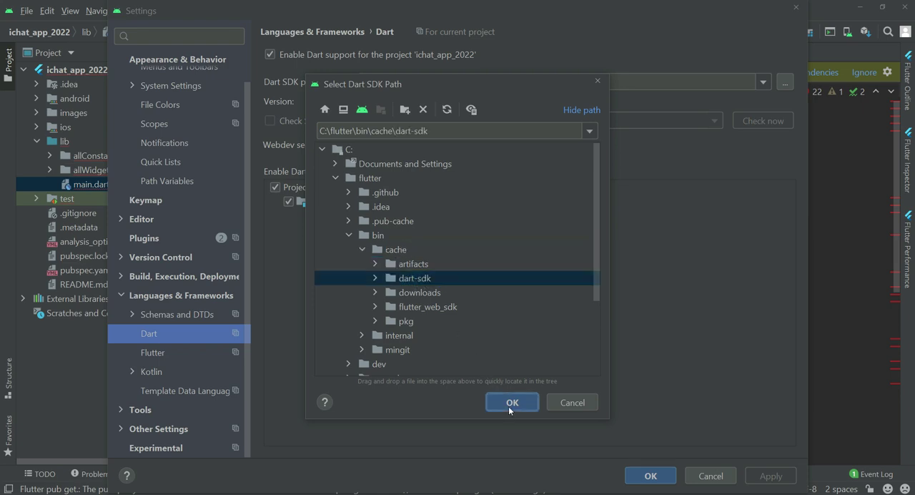
{"action": "left_click", "coordinate": [511, 402]}
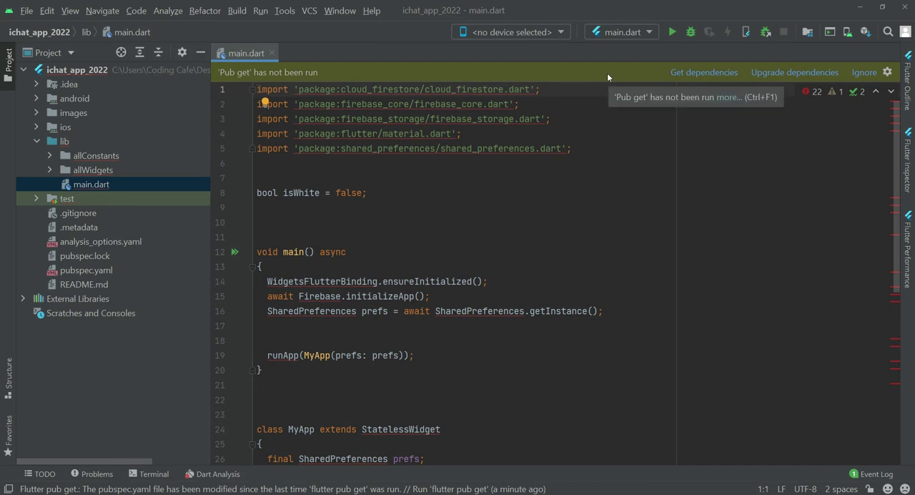
{"action": "mouse_move", "coordinate": [613, 71]}
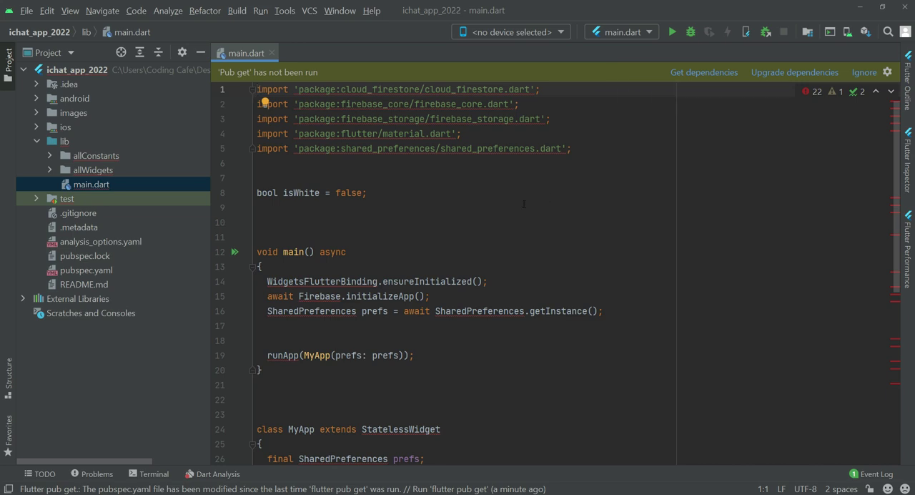
Step: Run Flutter Clean from Tools > Flutter, then again via flutter clean in the terminal
{"action": "left_click", "coordinate": [284, 10]}
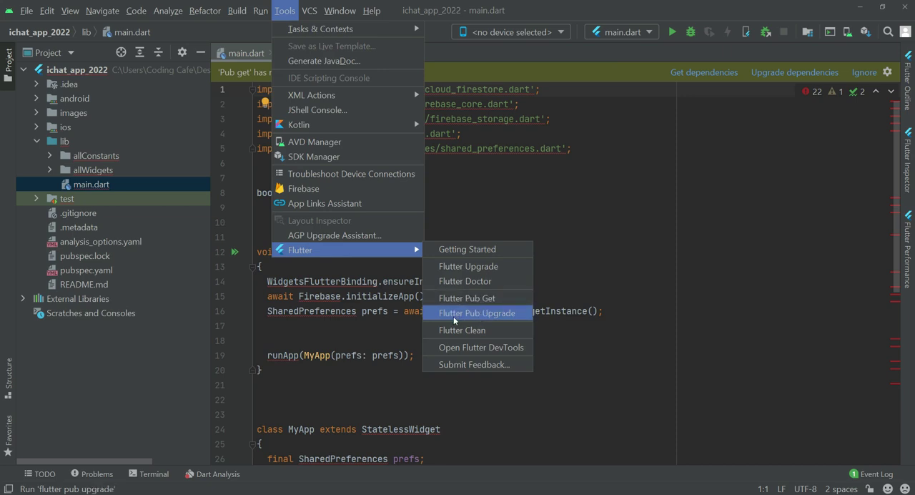
{"action": "left_click", "coordinate": [462, 329]}
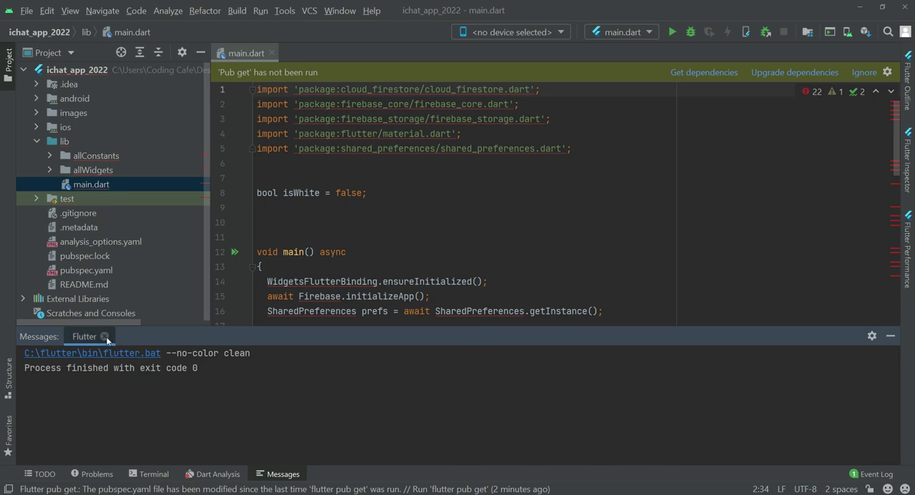
{"action": "left_click", "coordinate": [155, 473]}
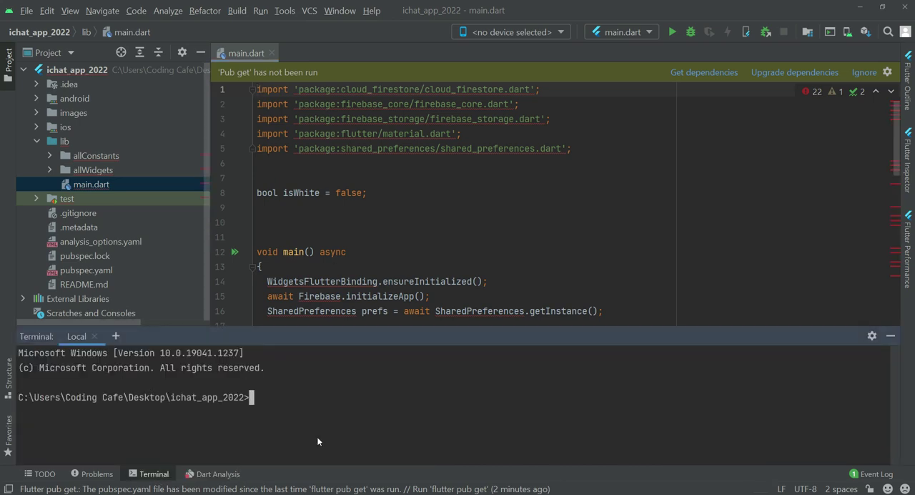
{"action": "type", "text": "flutter clean"}
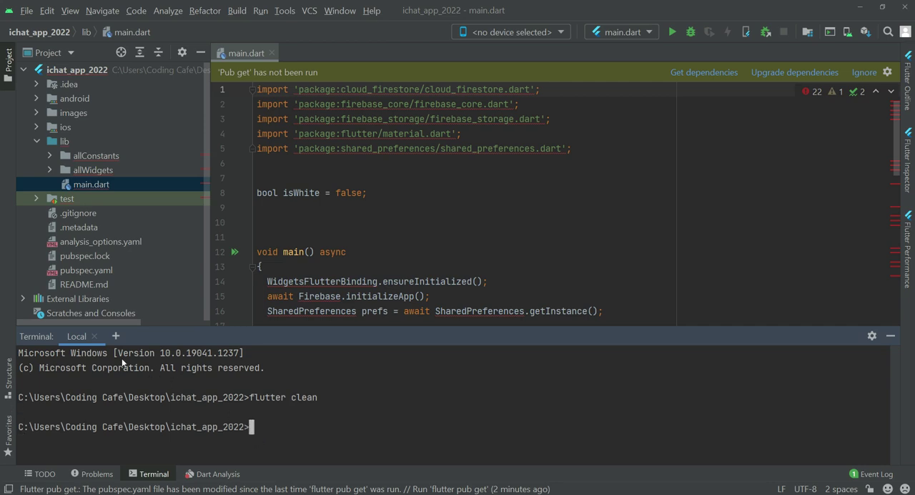
{"action": "left_click", "coordinate": [284, 10]}
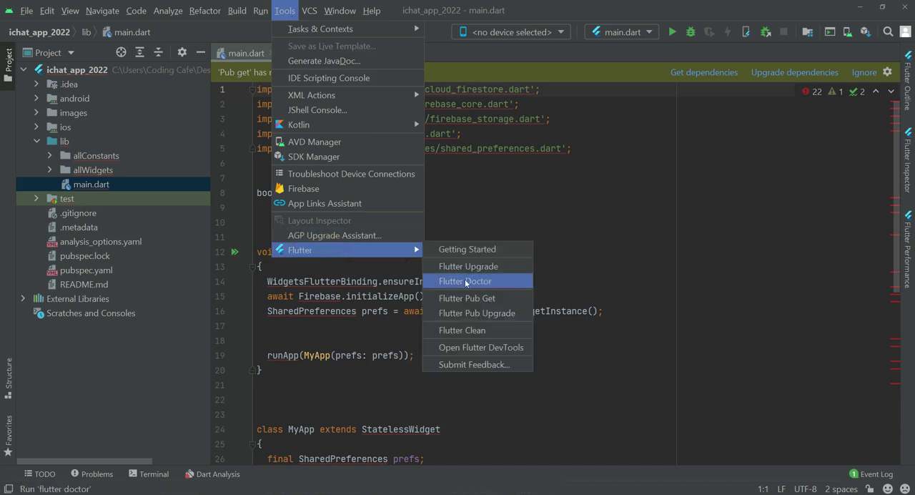
Step: Run Flutter Pub Get to fetch dependencies, then hide the finished output panel
{"action": "left_click", "coordinate": [465, 298]}
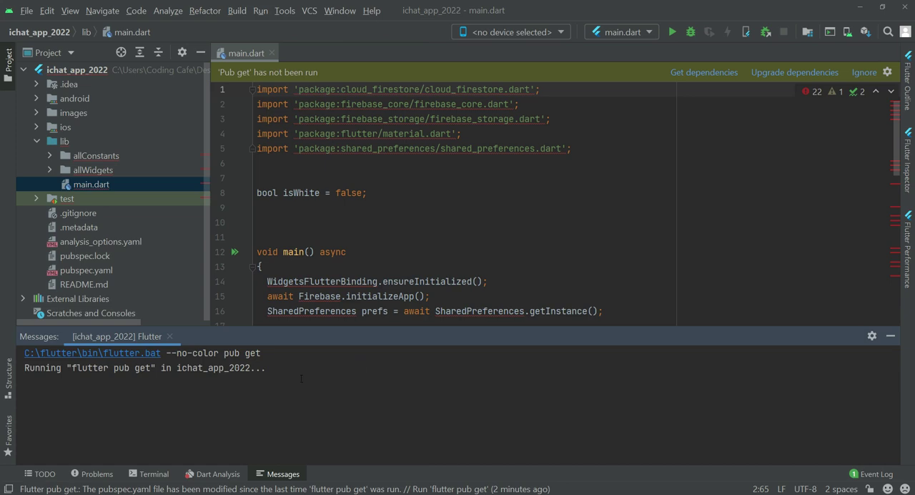
{"action": "mouse_move", "coordinate": [337, 379]}
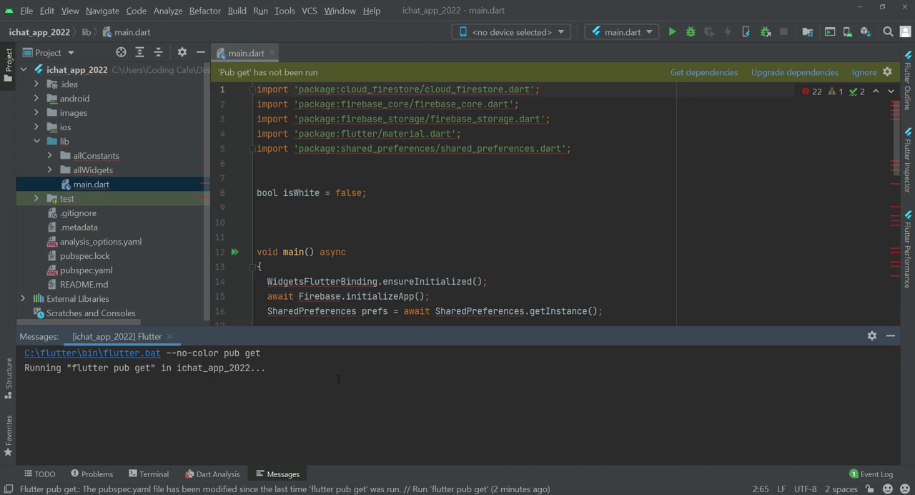
{"action": "mouse_move", "coordinate": [373, 340]}
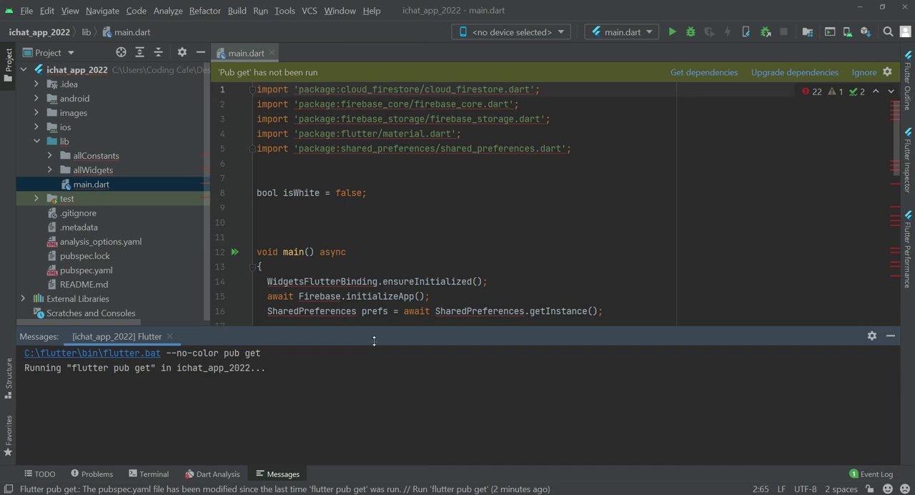
{"action": "mouse_move", "coordinate": [276, 379]}
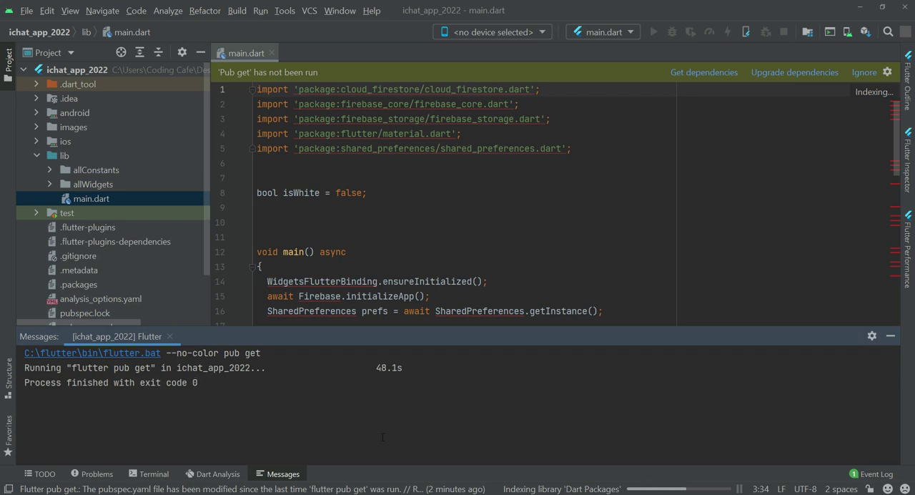
{"action": "double_click", "coordinate": [180, 381]}
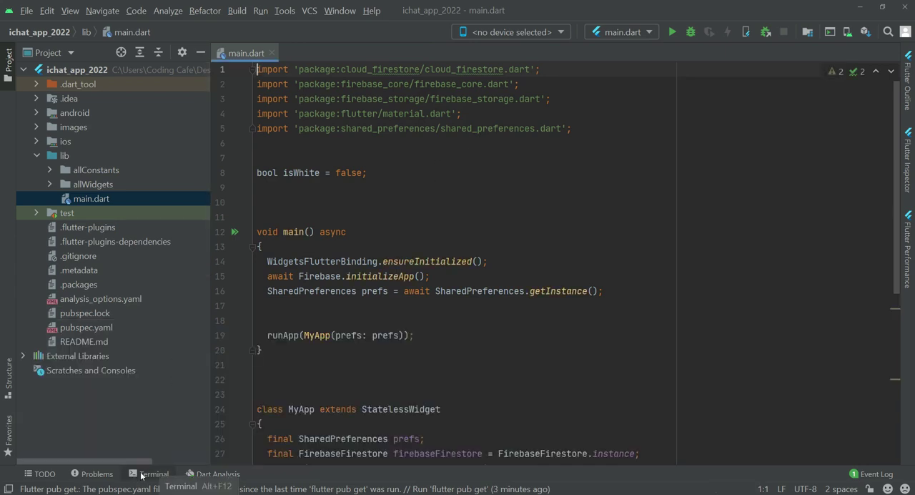
Step: Run flutter pub get again from the project terminal
{"action": "left_click", "coordinate": [155, 473]}
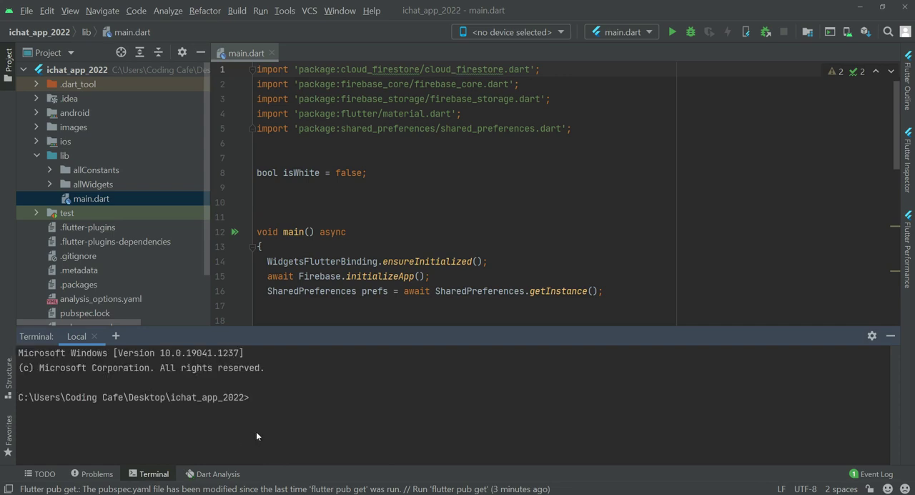
{"action": "type", "text": "flutter pub get"}
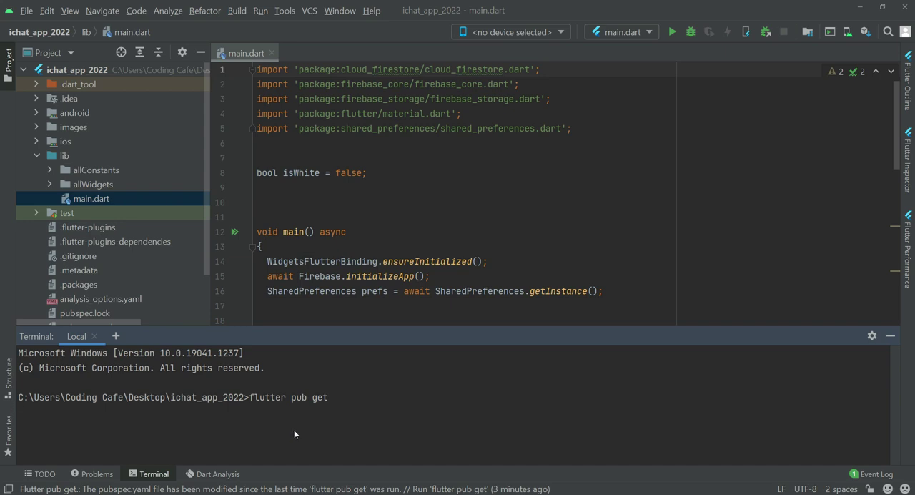
{"action": "key", "text": "enter"}
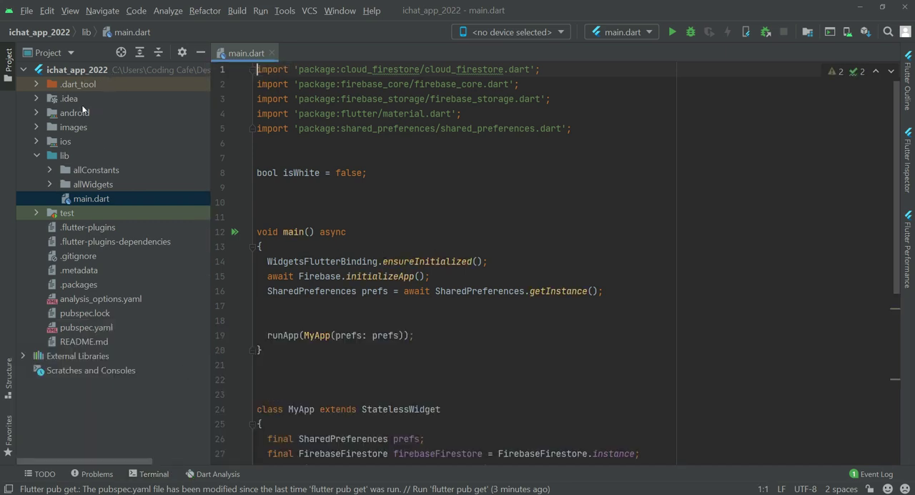
{"action": "left_click", "coordinate": [73, 125]}
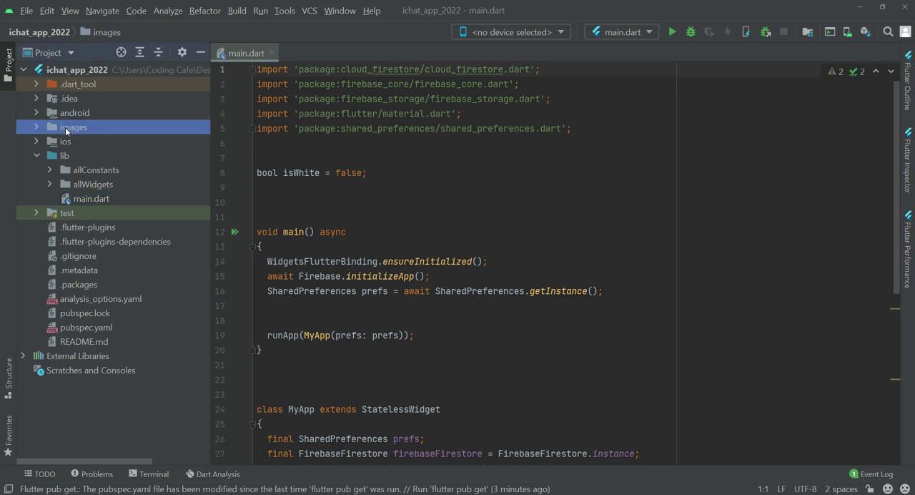
{"action": "left_click", "coordinate": [73, 126]}
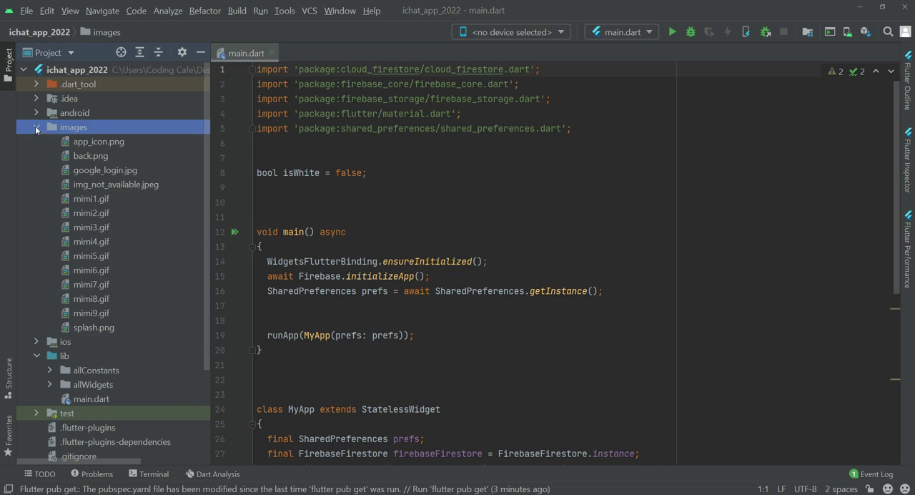
{"action": "left_click", "coordinate": [36, 126]}
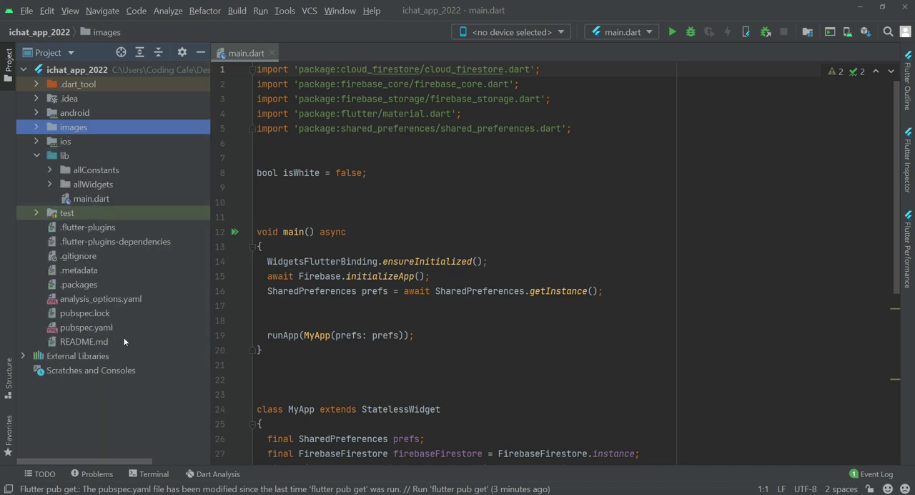
{"action": "double_click", "coordinate": [85, 326]}
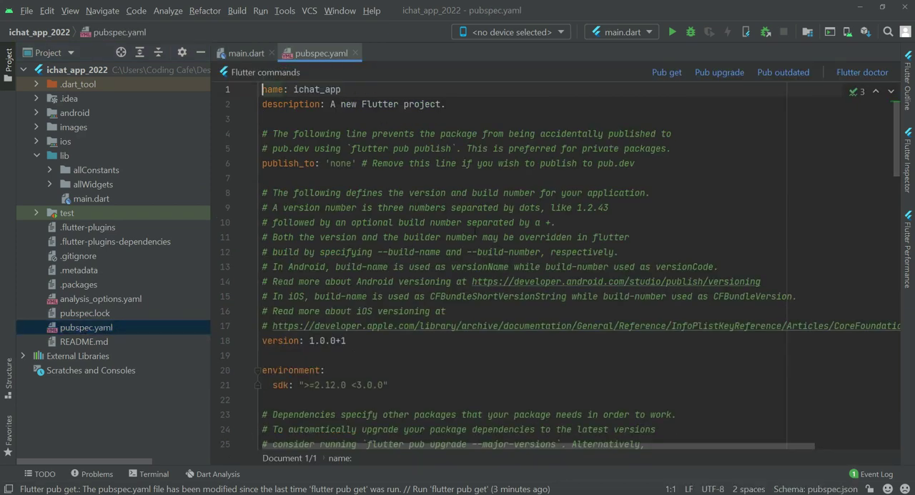
Step: Review pubspec.yaml dependencies, selecting the block from firebase_core to url_launcher
{"action": "scroll", "scroll_direction": "down", "scroll_amount": 3}
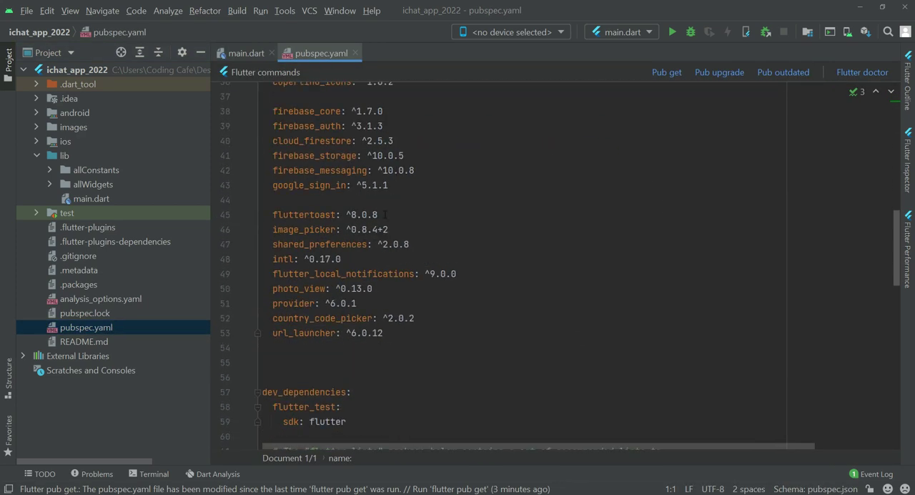
{"action": "scroll", "scroll_direction": "up", "scroll_amount": 3}
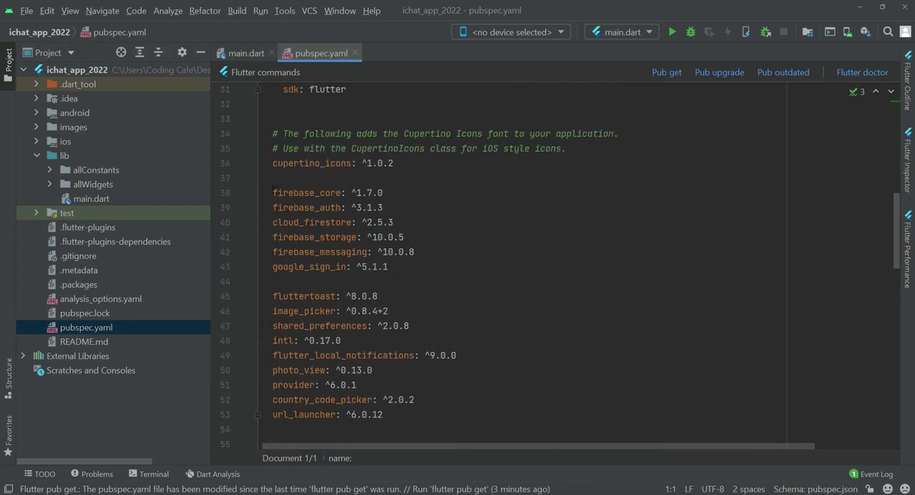
{"action": "left_click_drag", "start_coordinate": [271, 191], "coordinate": [383, 415]}
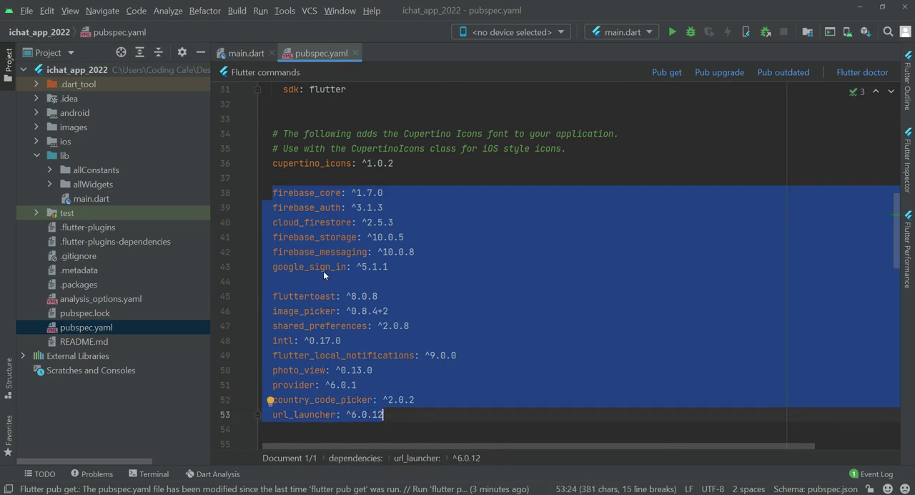
{"action": "mouse_move", "coordinate": [338, 302]}
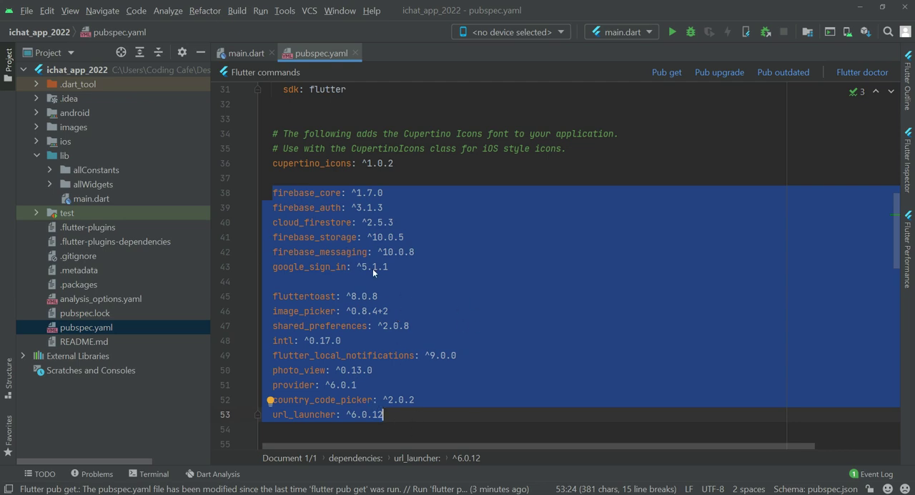
{"action": "mouse_move", "coordinate": [430, 303]}
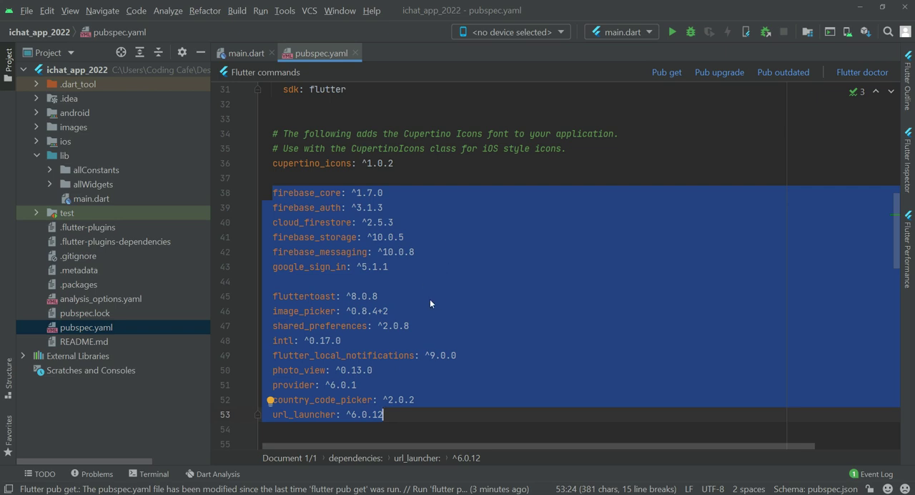
Step: Review the images/ asset entry, then close pubspec.yaml to return to main.dart
{"action": "scroll", "scroll_direction": "down", "scroll_amount": 3}
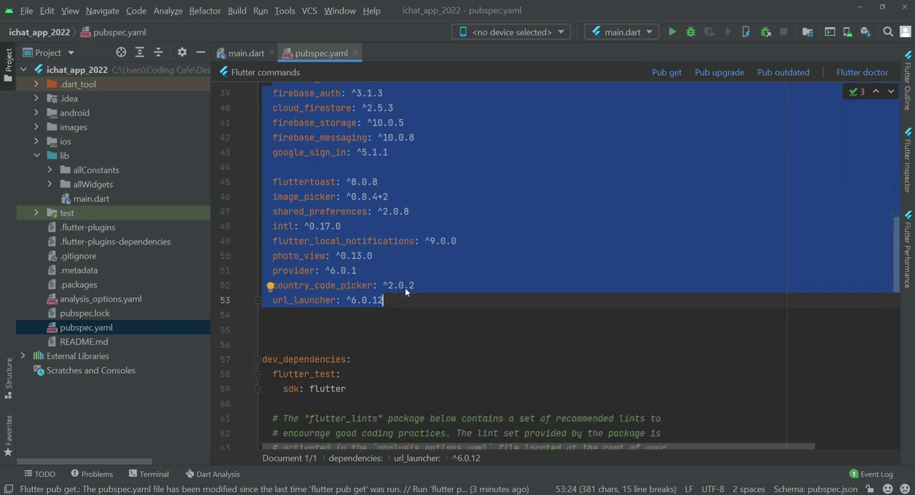
{"action": "scroll", "scroll_direction": "down", "scroll_amount": 3}
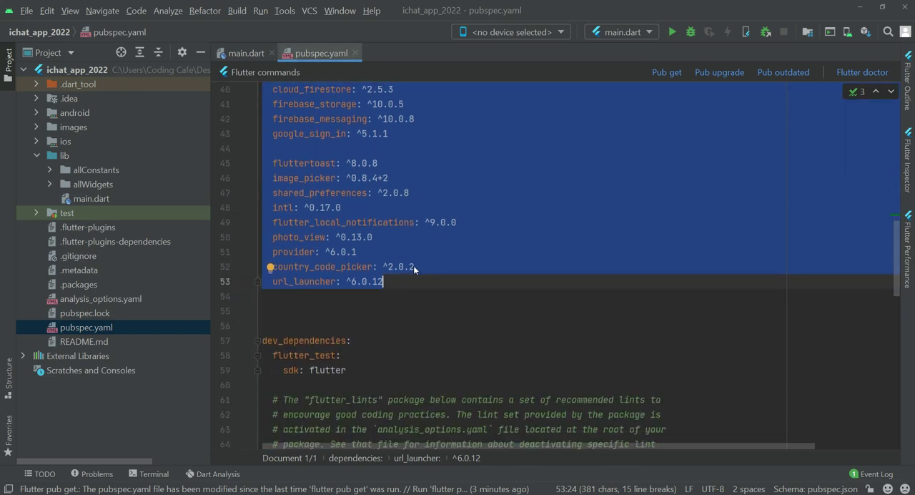
{"action": "scroll", "scroll_direction": "down", "scroll_amount": 3}
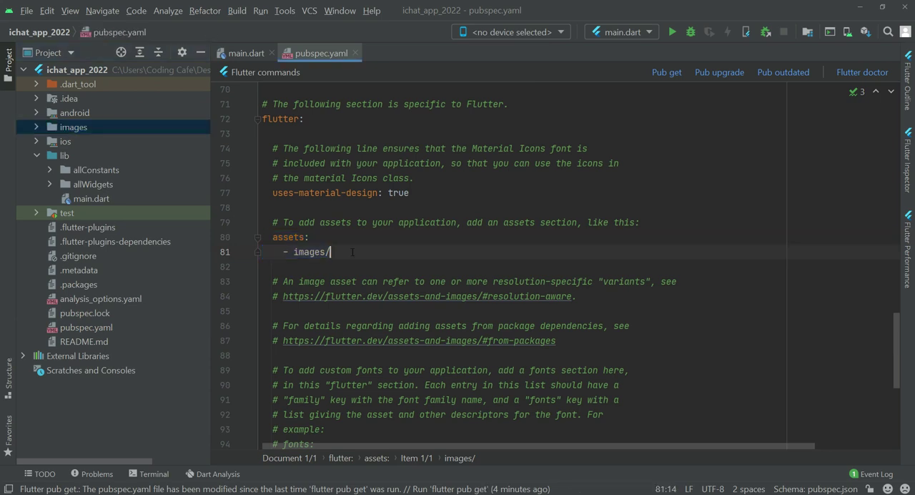
{"action": "left_click", "coordinate": [246, 53]}
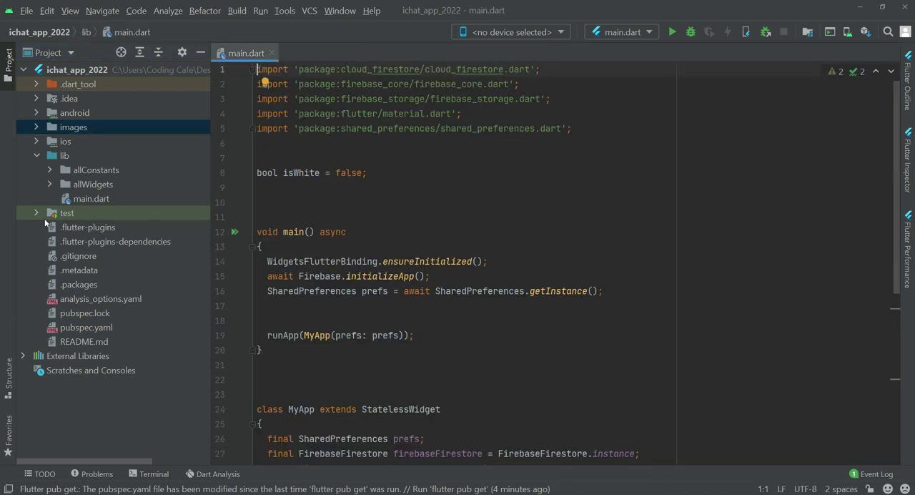
Step: Expand the test folder, then review main.dart's startup code and MyApp's 'iChat App' MaterialApp
{"action": "double_click", "coordinate": [103, 226]}
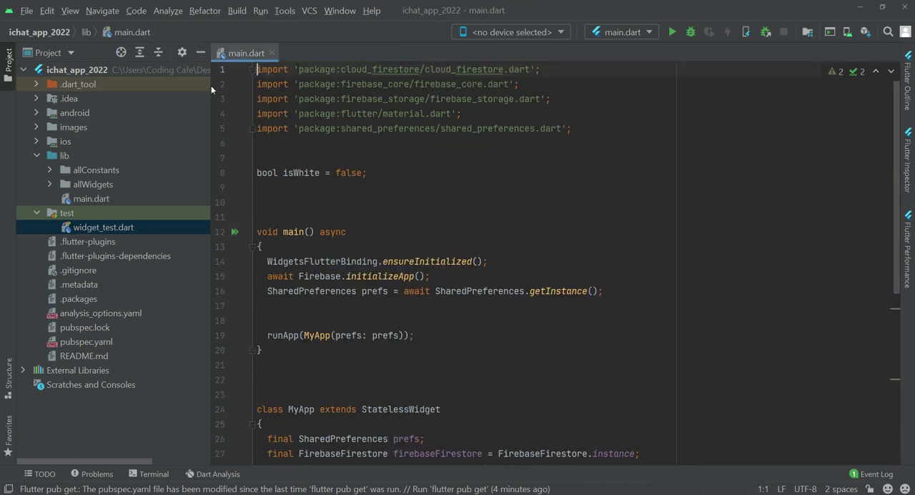
{"action": "left_click", "coordinate": [92, 197]}
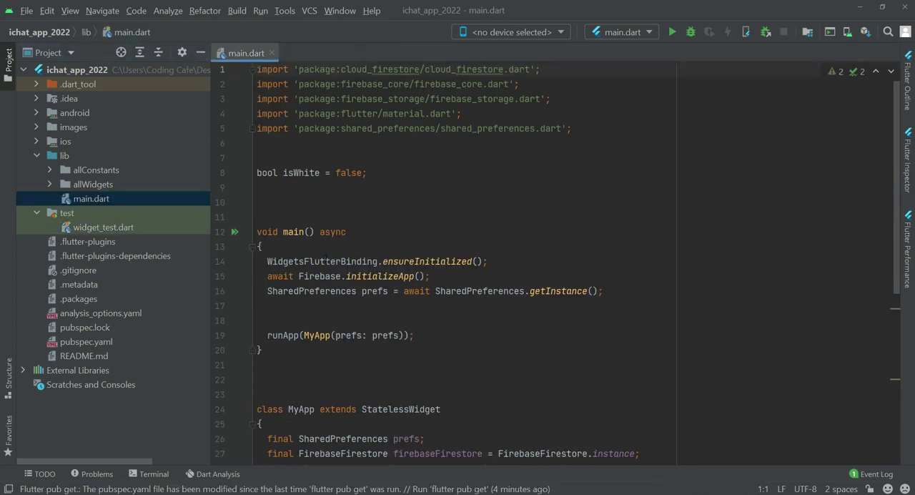
{"action": "scroll", "scroll_direction": "down", "scroll_amount": 3}
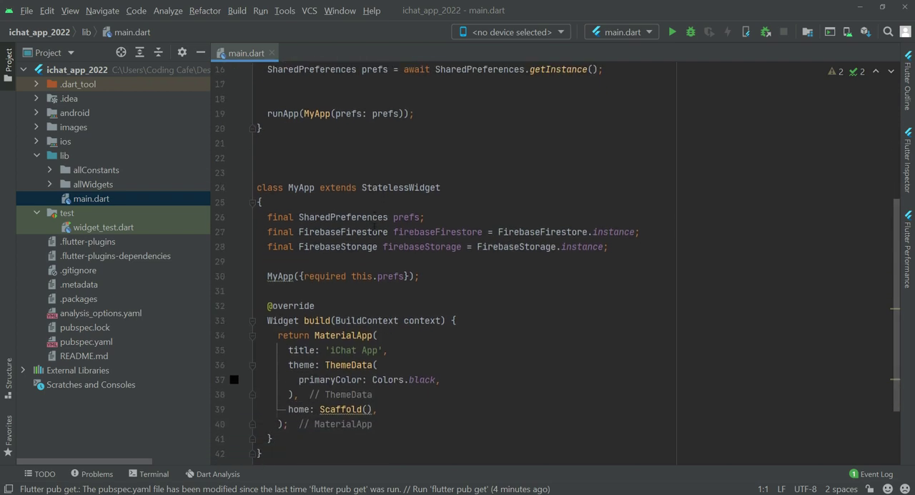
{"action": "scroll", "scroll_direction": "down", "scroll_amount": 3}
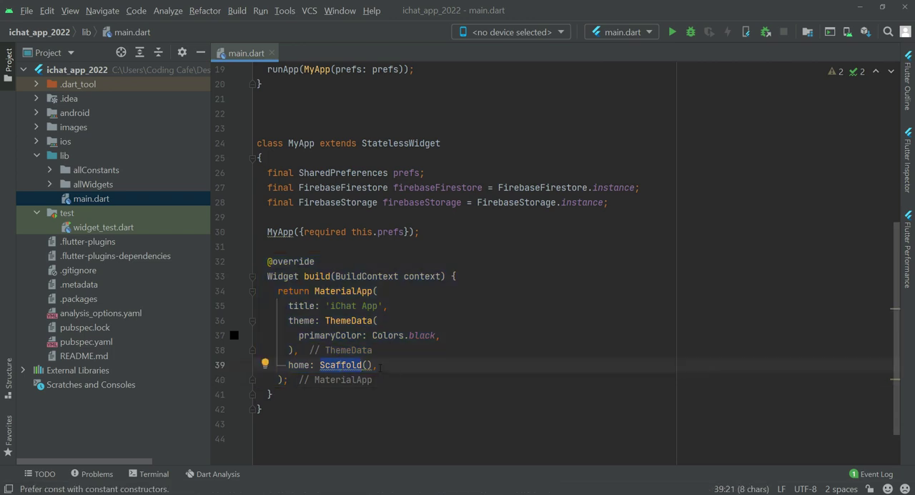
{"action": "scroll", "scroll_direction": "down", "scroll_amount": 3}
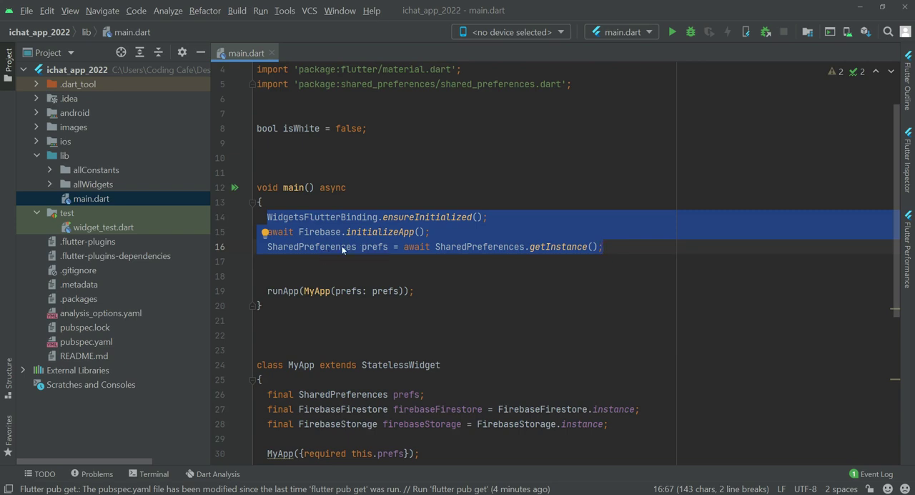
{"action": "scroll", "scroll_direction": "down", "scroll_amount": 3}
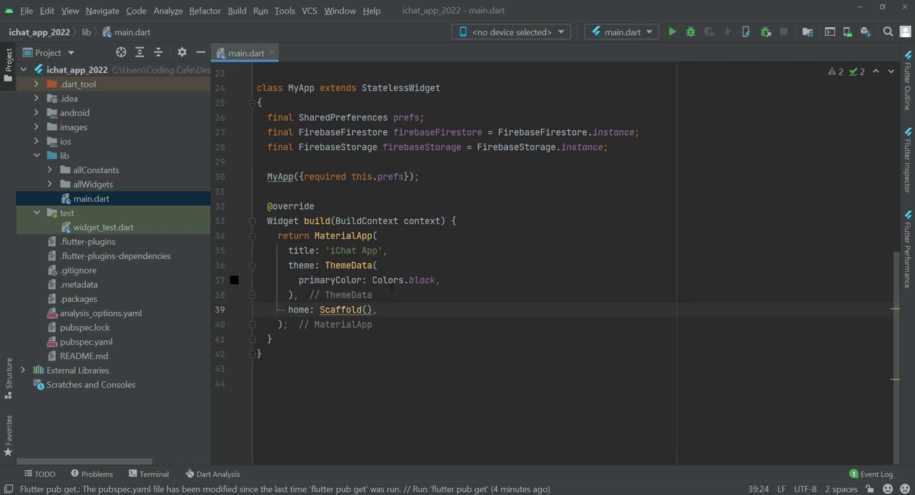
Step: Expand allConstants and review the AppConstants title strings in app_constants.dart
{"action": "left_click", "coordinate": [96, 168]}
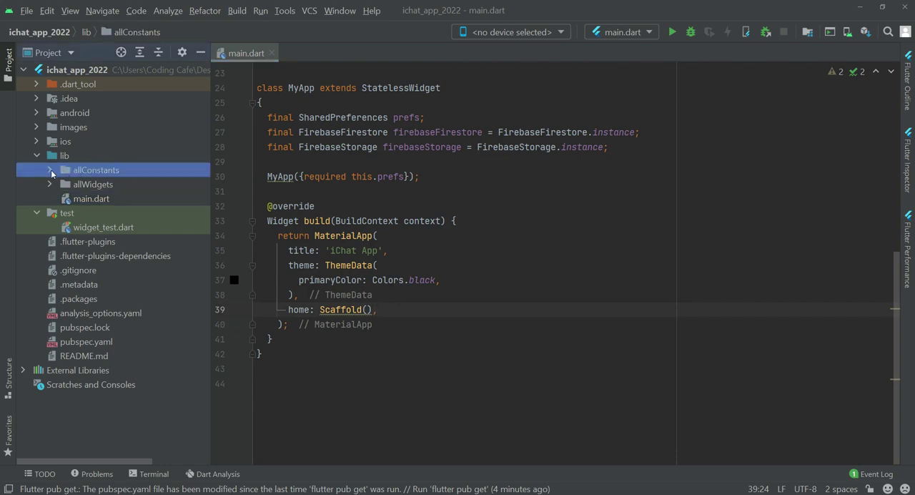
{"action": "left_click", "coordinate": [50, 169]}
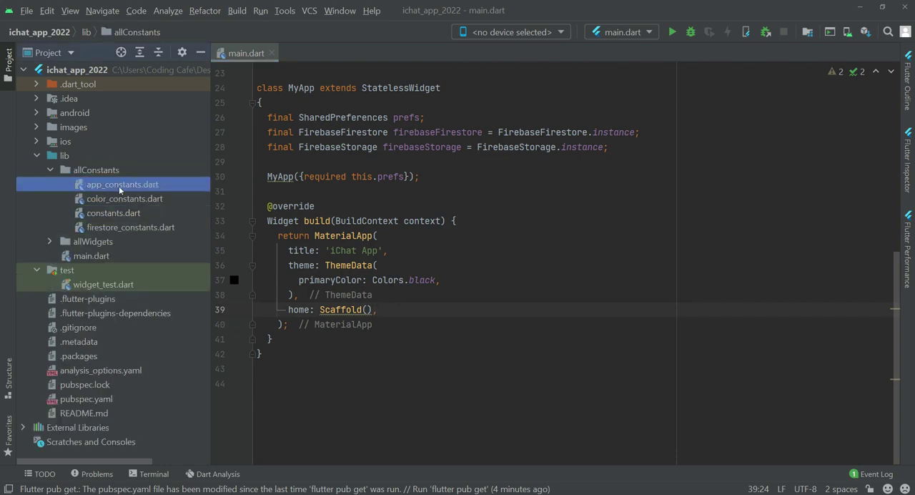
{"action": "double_click", "coordinate": [121, 182]}
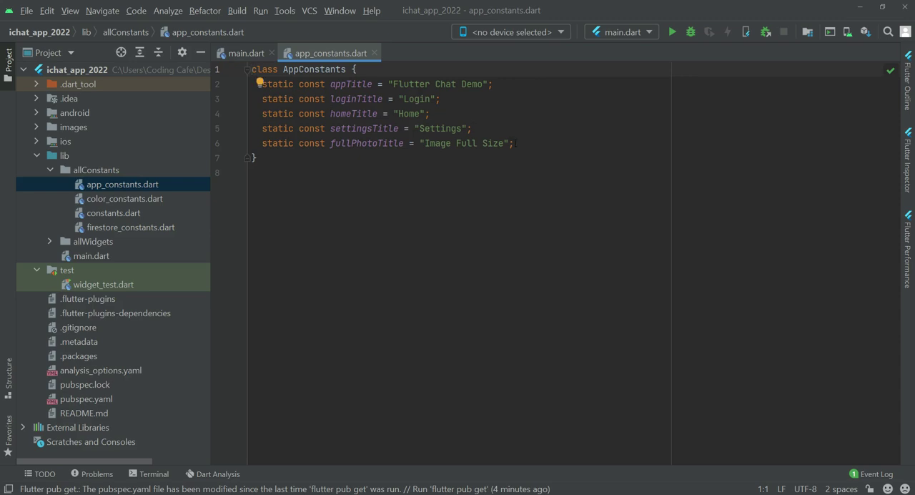
{"action": "left_click_drag", "start_coordinate": [263, 84], "coordinate": [512, 143]}
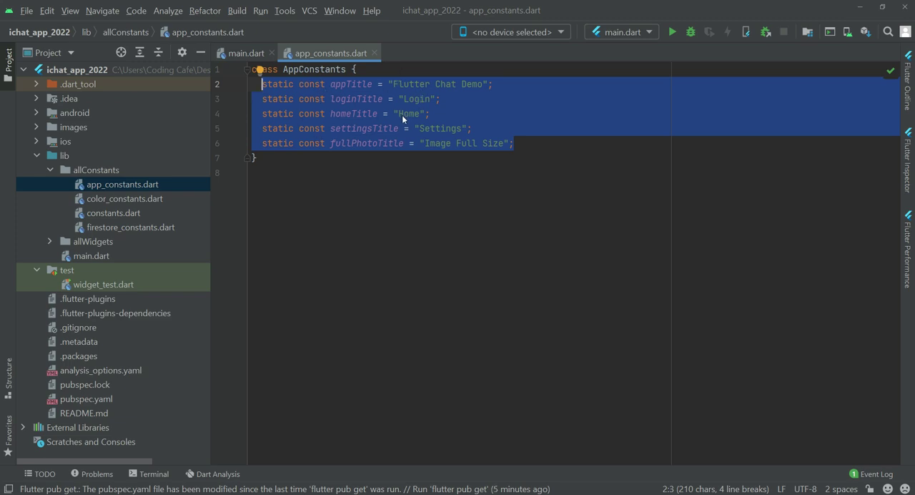
Step: Review the ColorConstants definitions in color_constants.dart
{"action": "left_click", "coordinate": [125, 197]}
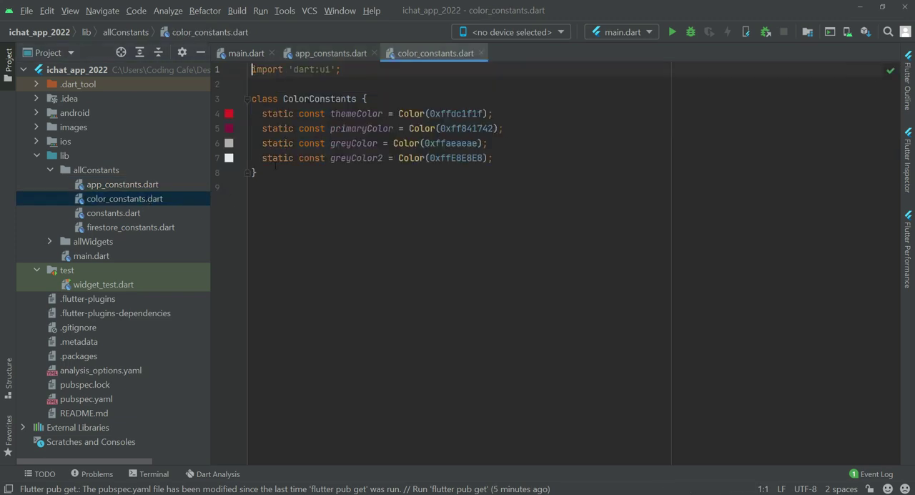
{"action": "left_click_drag", "start_coordinate": [292, 129], "coordinate": [492, 159]}
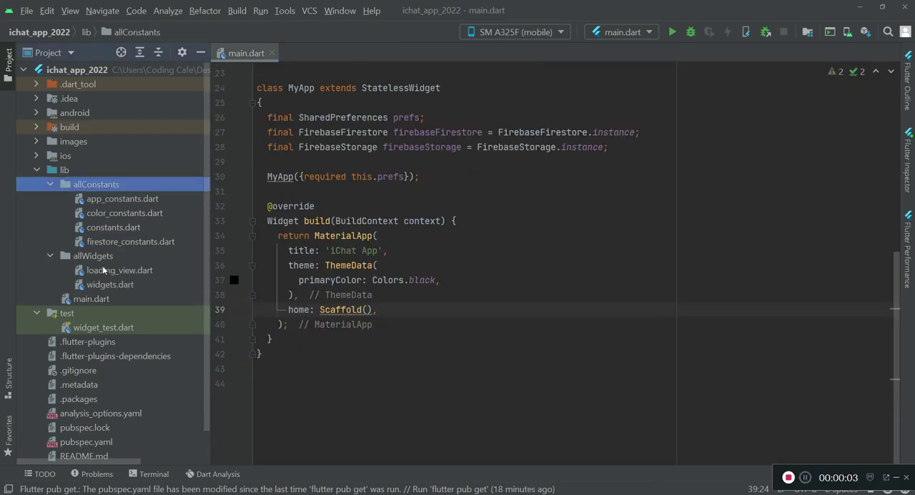
Step: Review loading_view.dart, then collapse the allConstants folder
{"action": "double_click", "coordinate": [120, 269]}
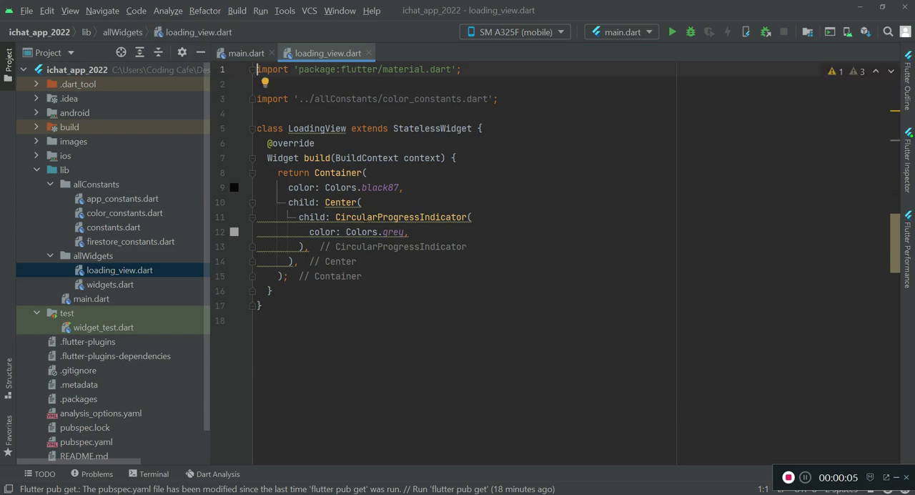
{"action": "mouse_move", "coordinate": [143, 252]}
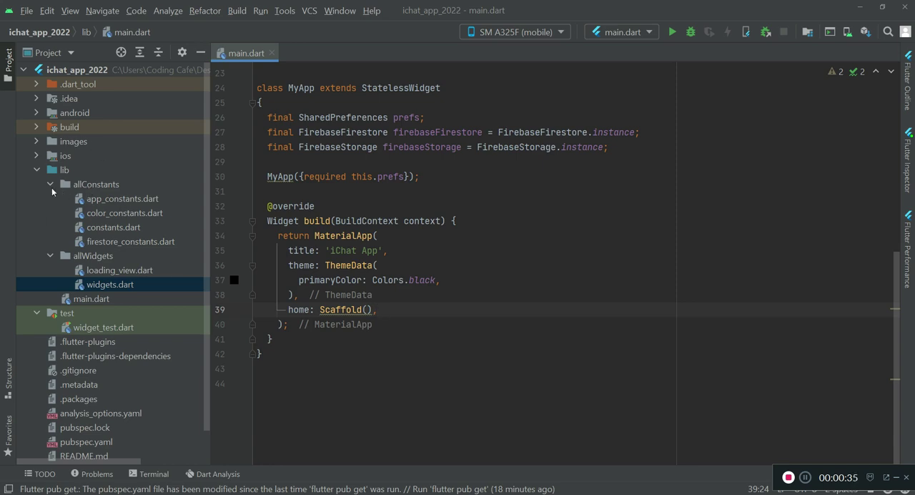
{"action": "left_click", "coordinate": [49, 198]}
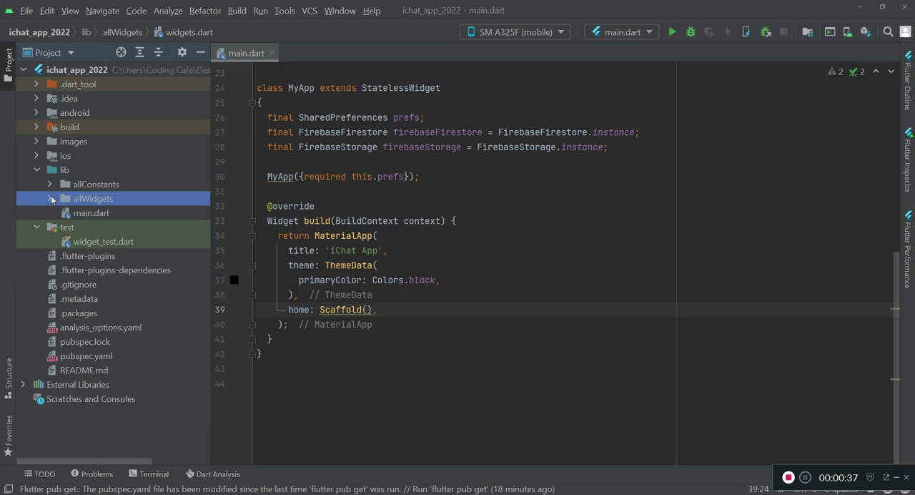